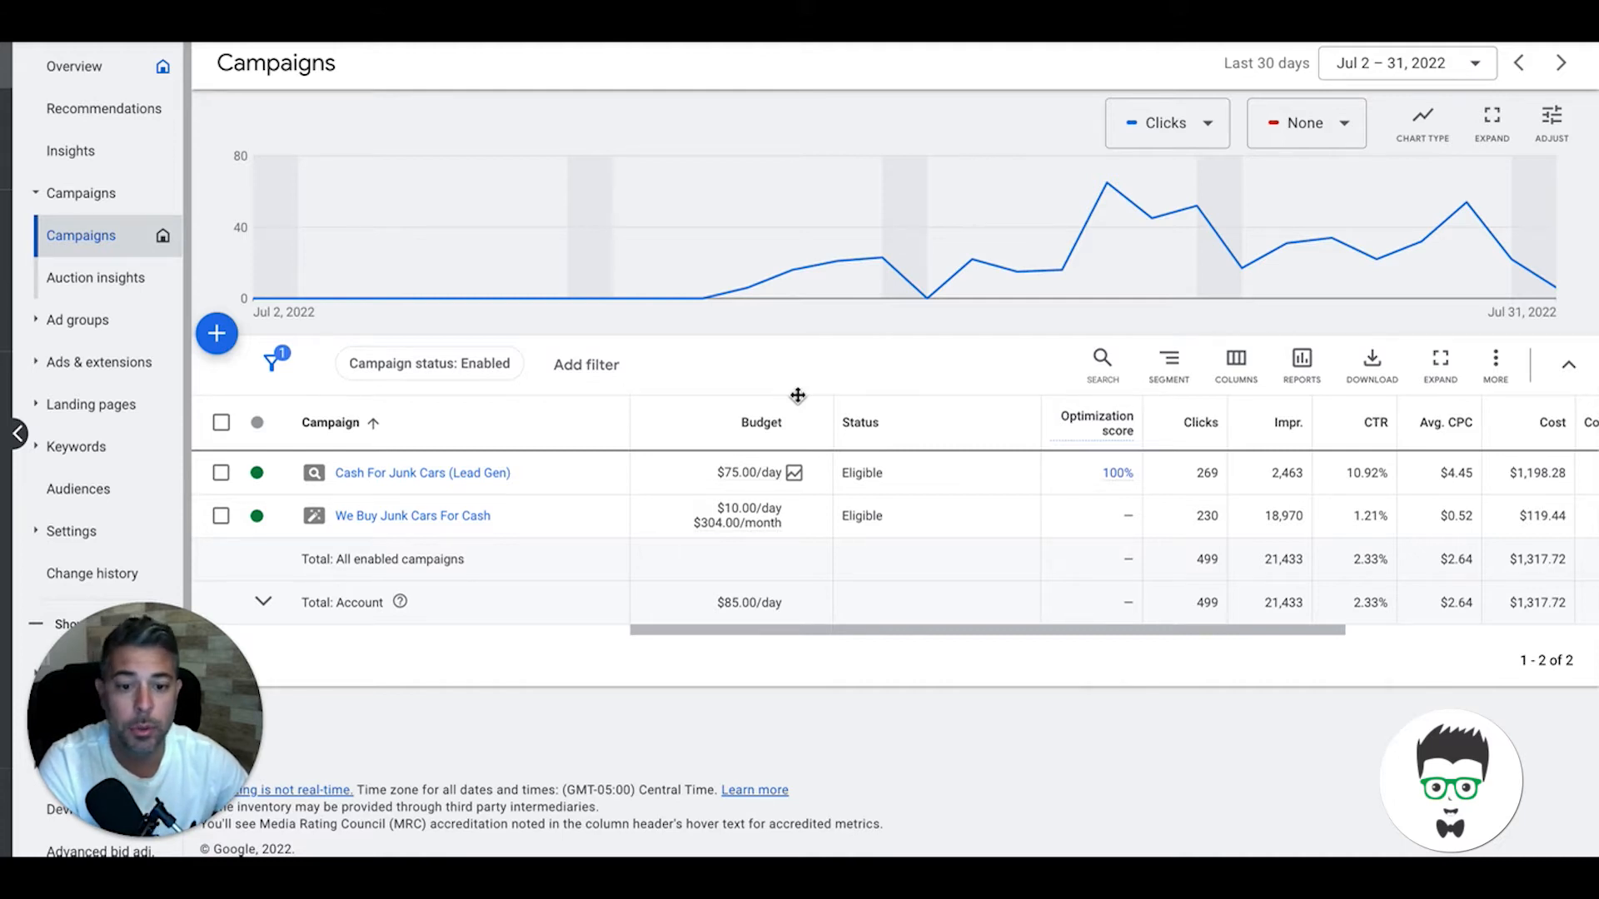
pyautogui.moveTo(917, 340)
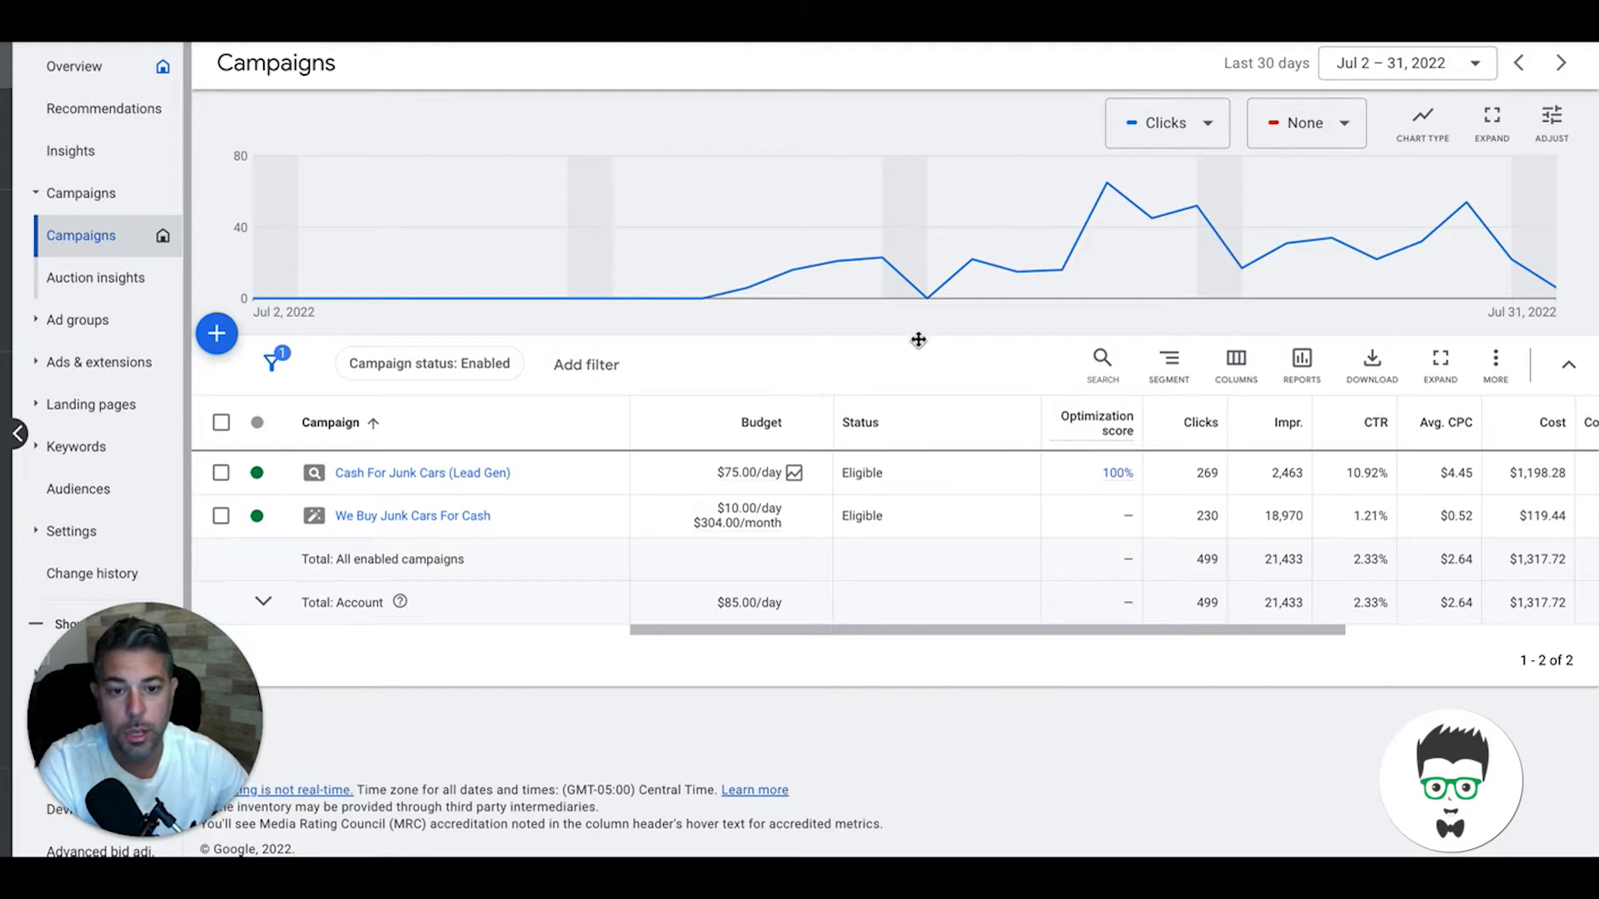
pyautogui.moveTo(865, 378)
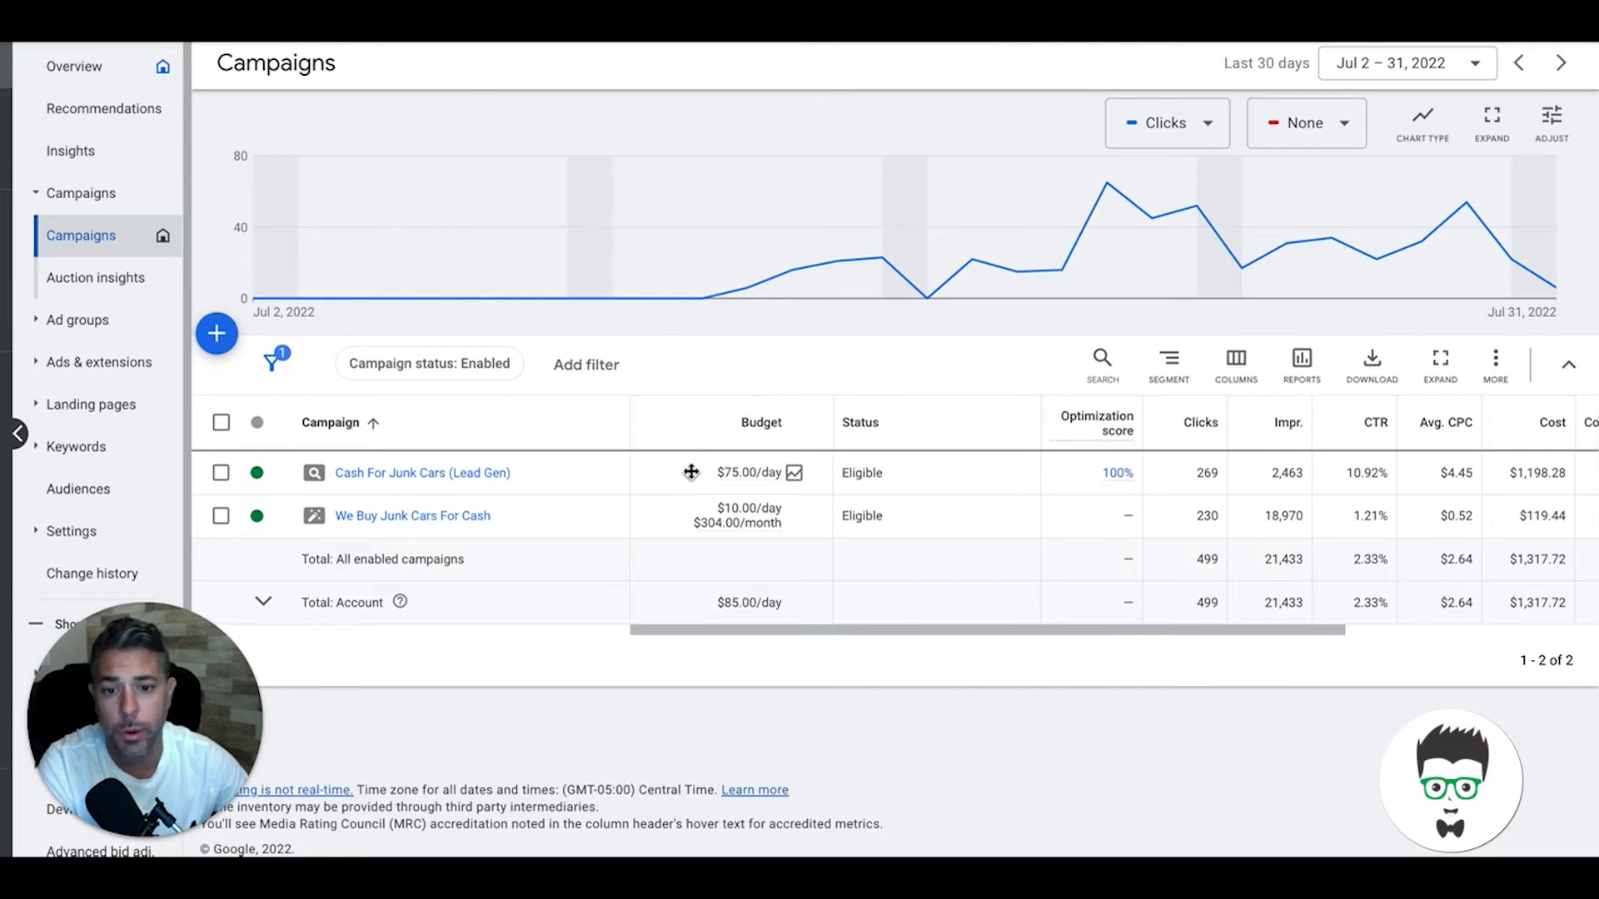
pyautogui.moveTo(664, 480)
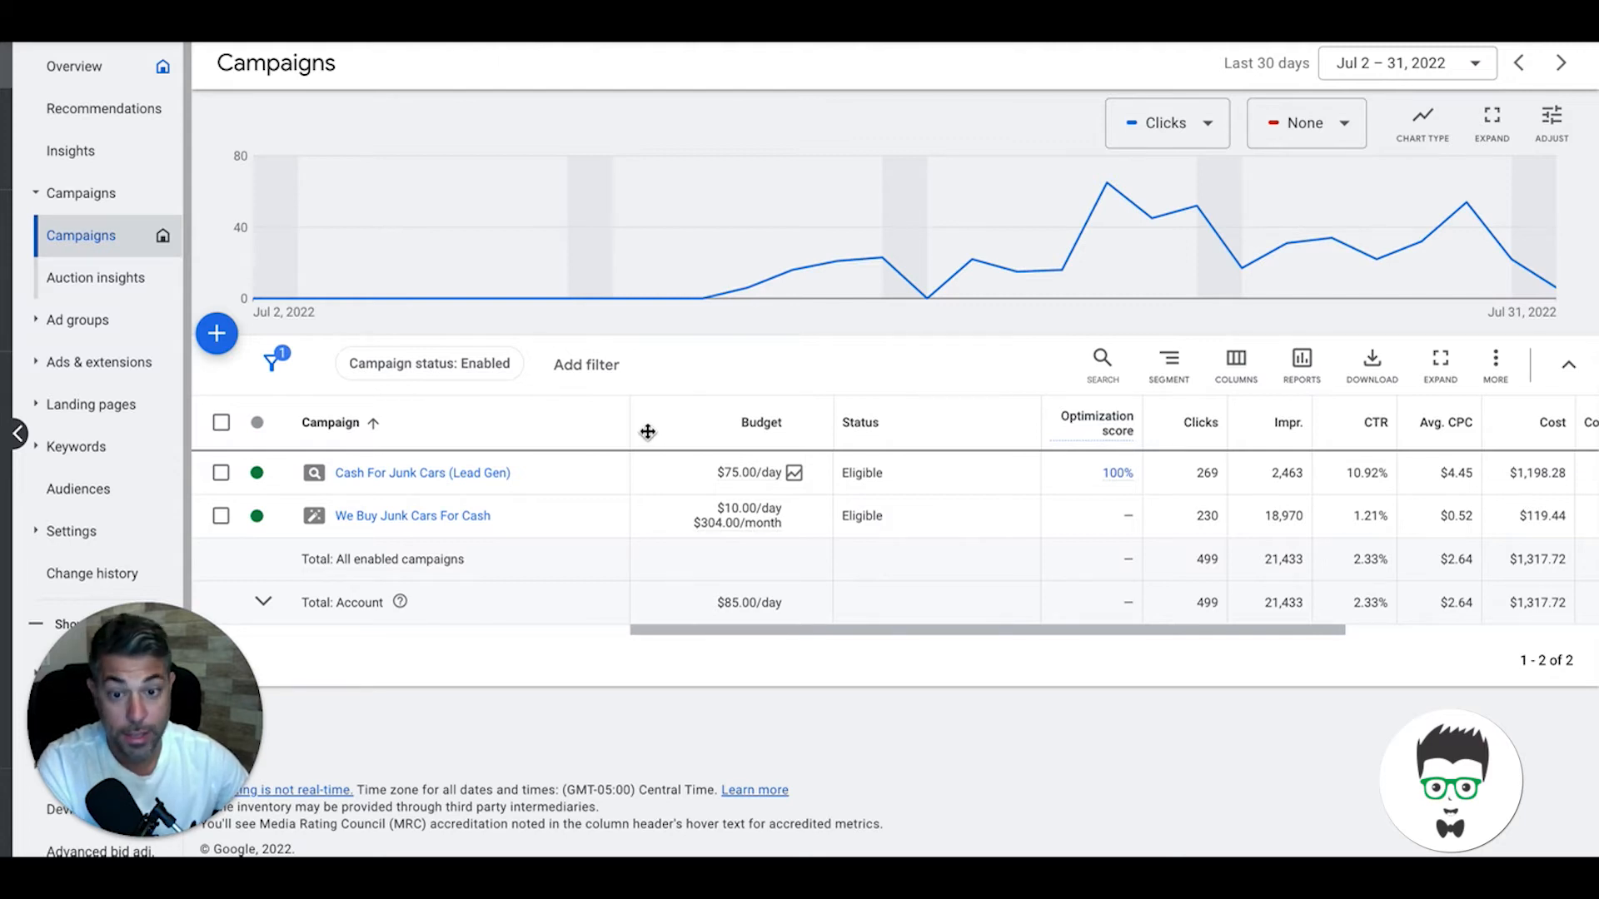
pyautogui.moveTo(692, 405)
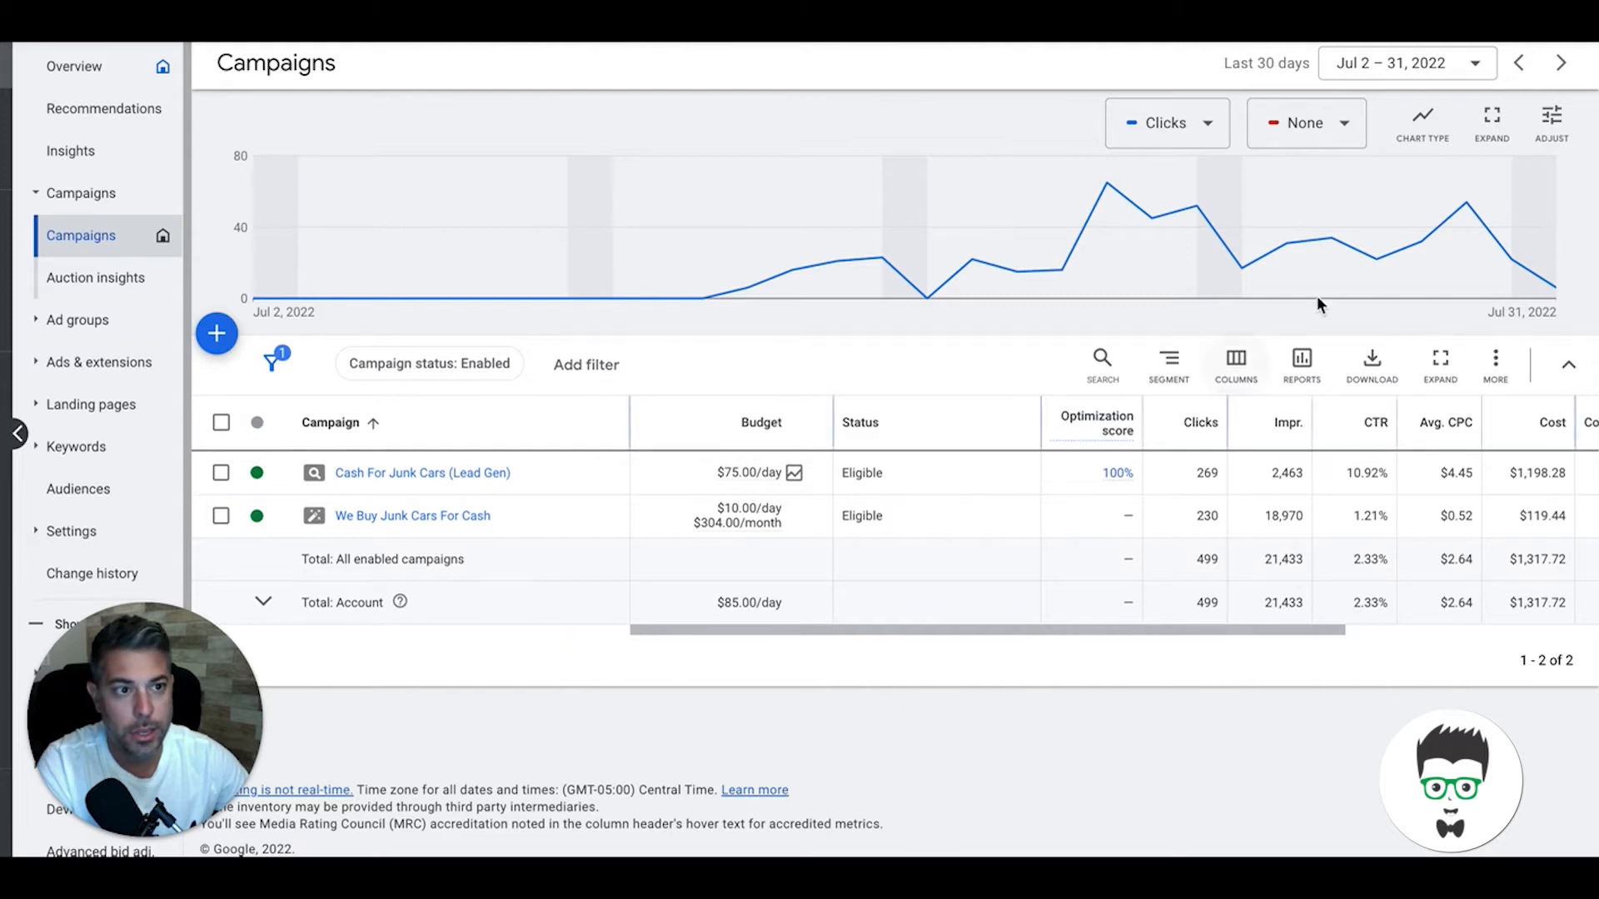
pyautogui.moveTo(1416, 80)
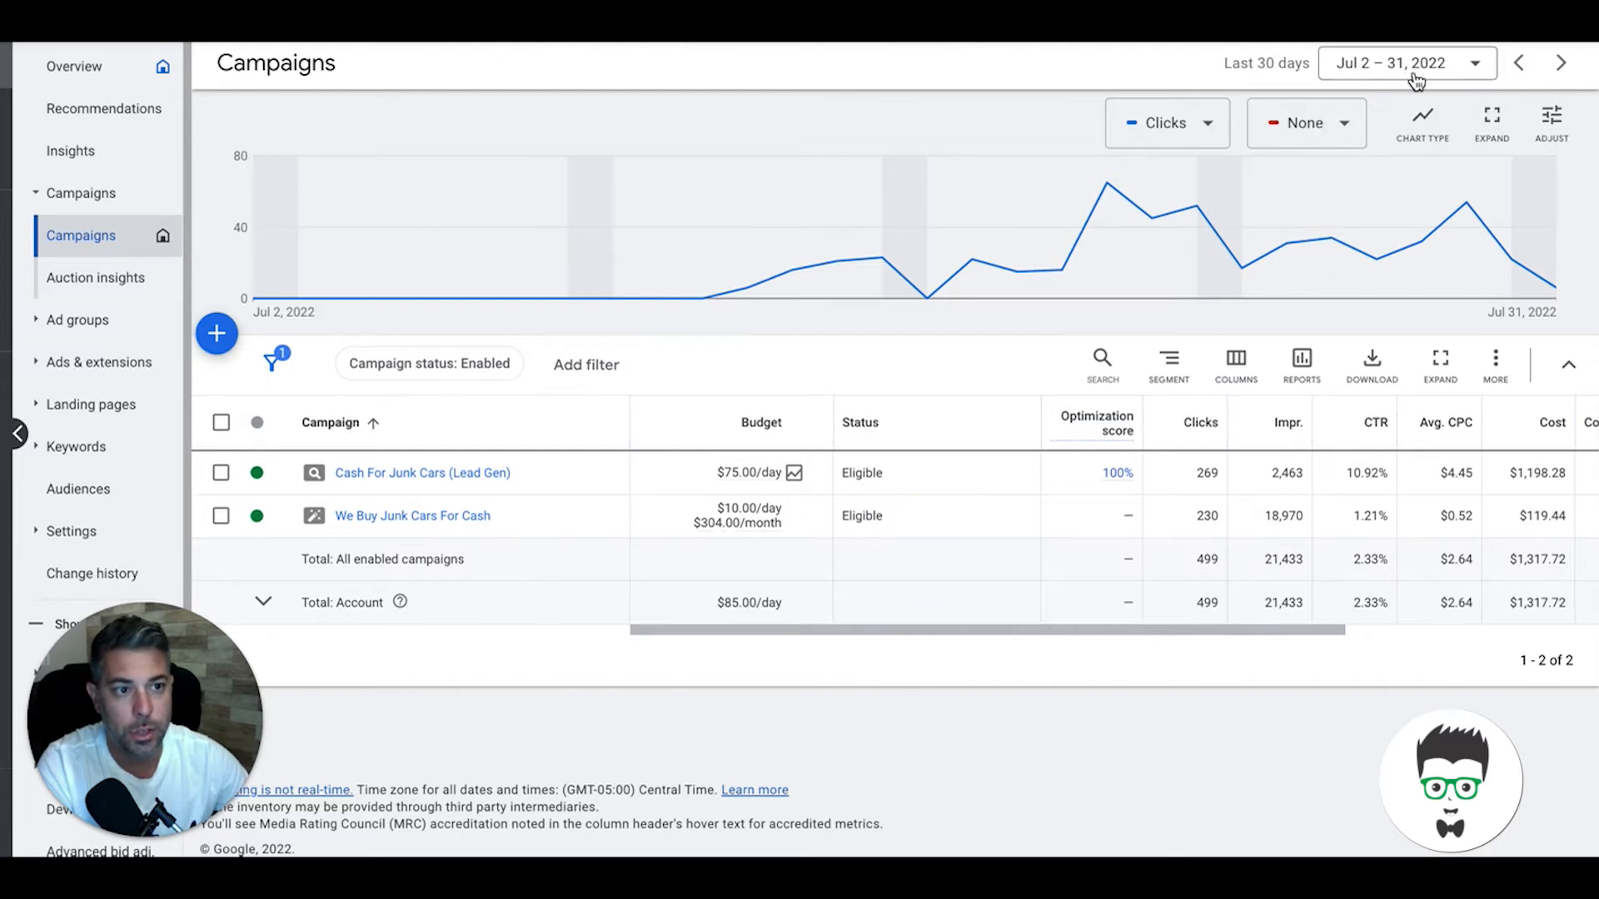
pyautogui.moveTo(700, 299)
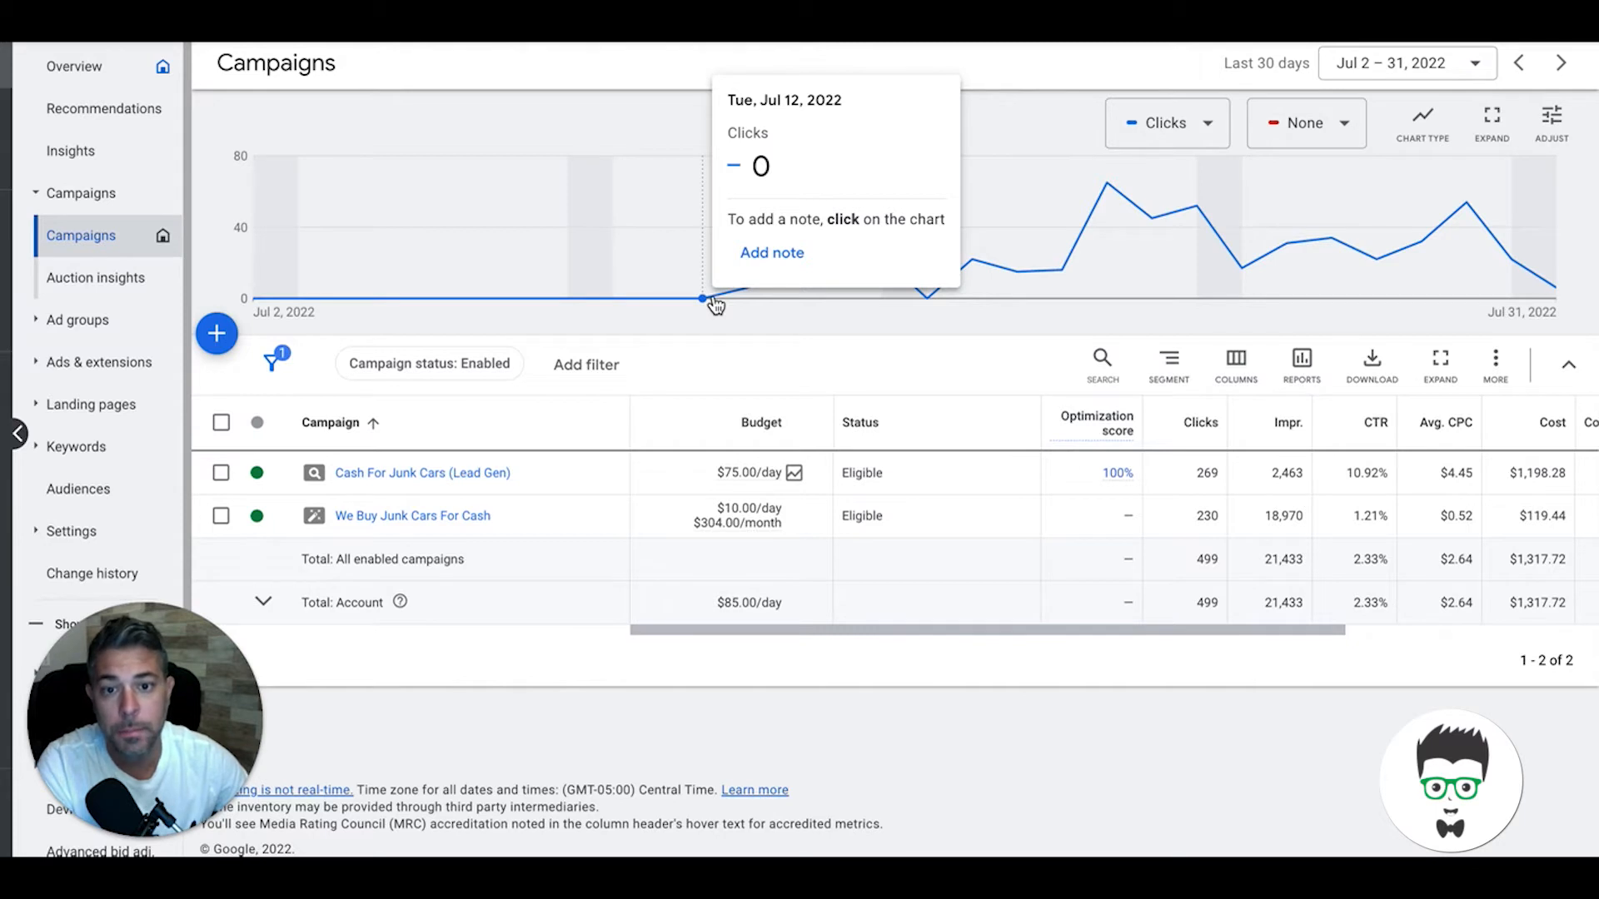
pyautogui.moveTo(768, 400)
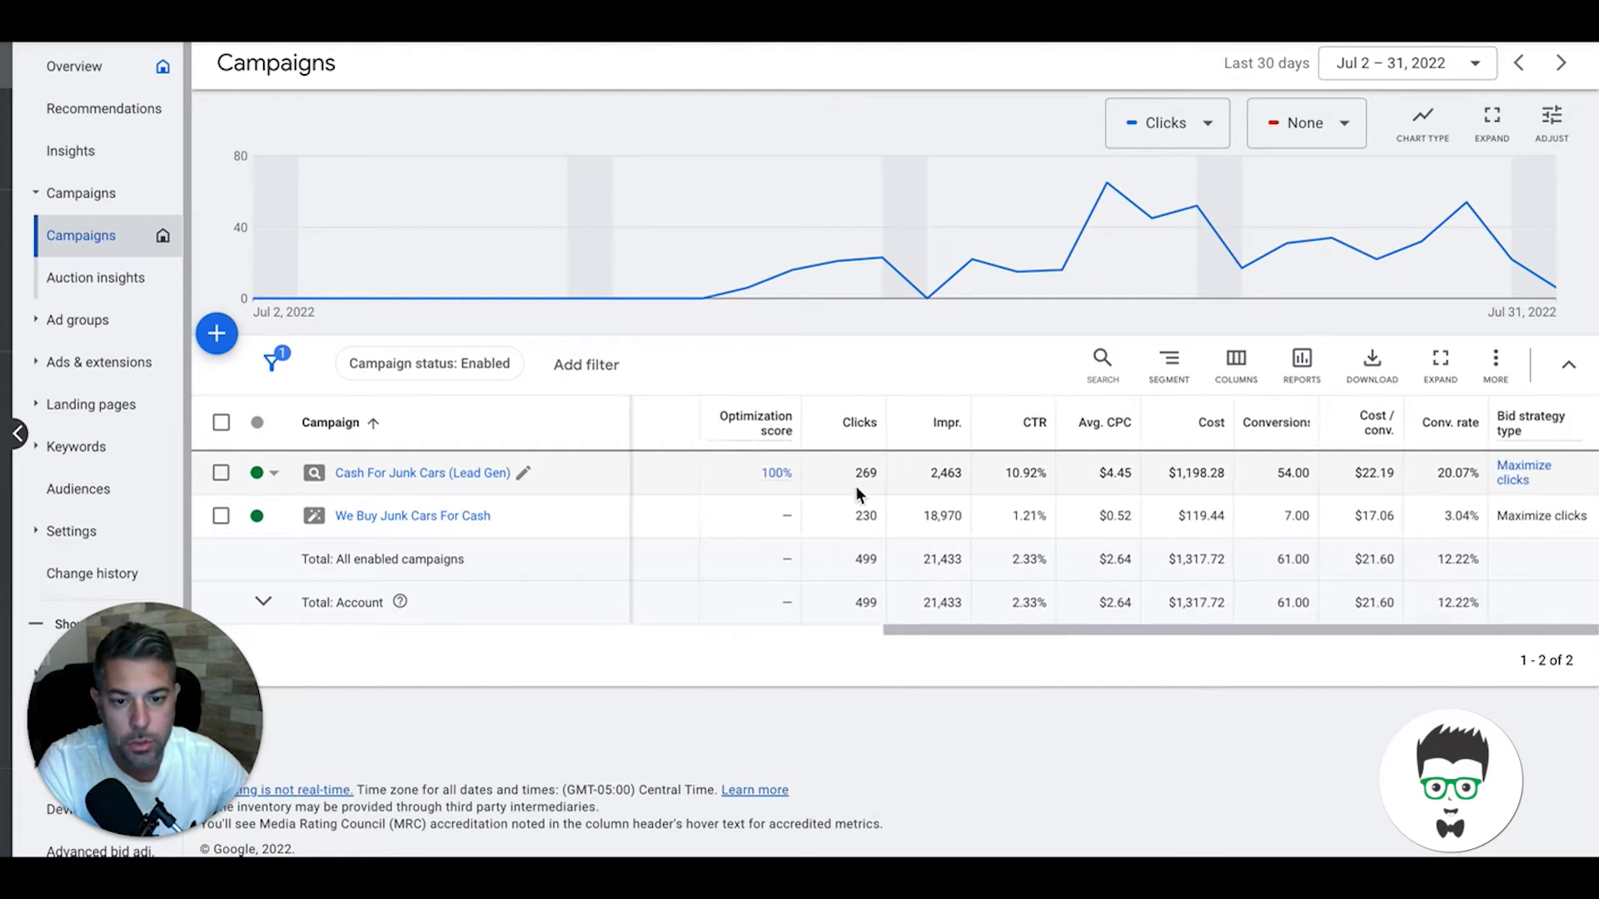
pyautogui.moveTo(946, 490)
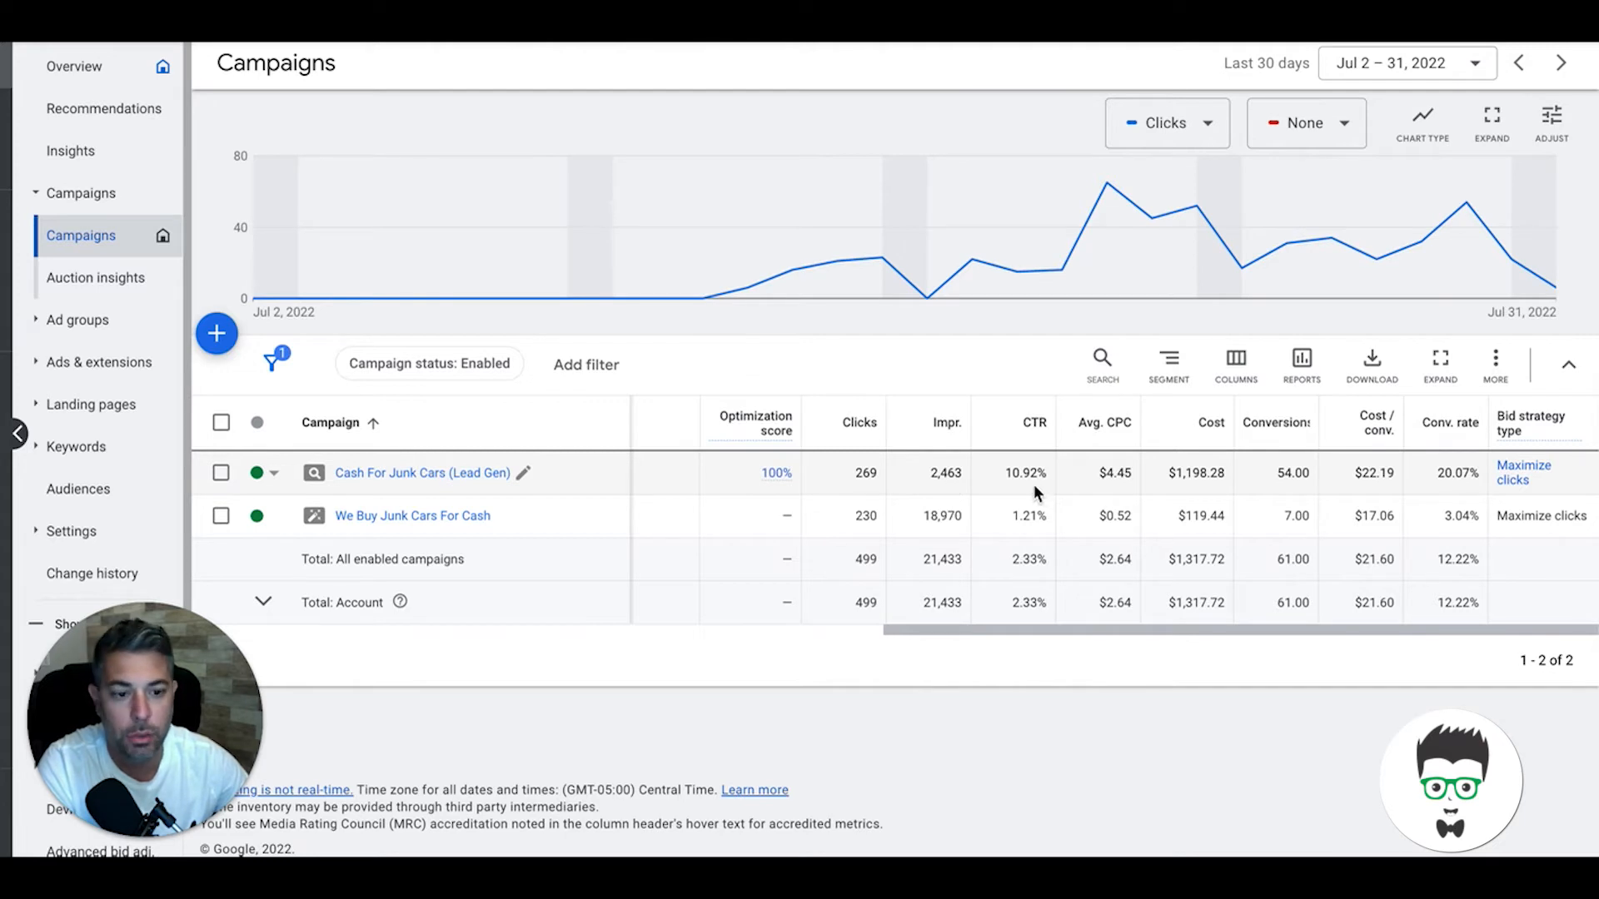
pyautogui.moveTo(1110, 495)
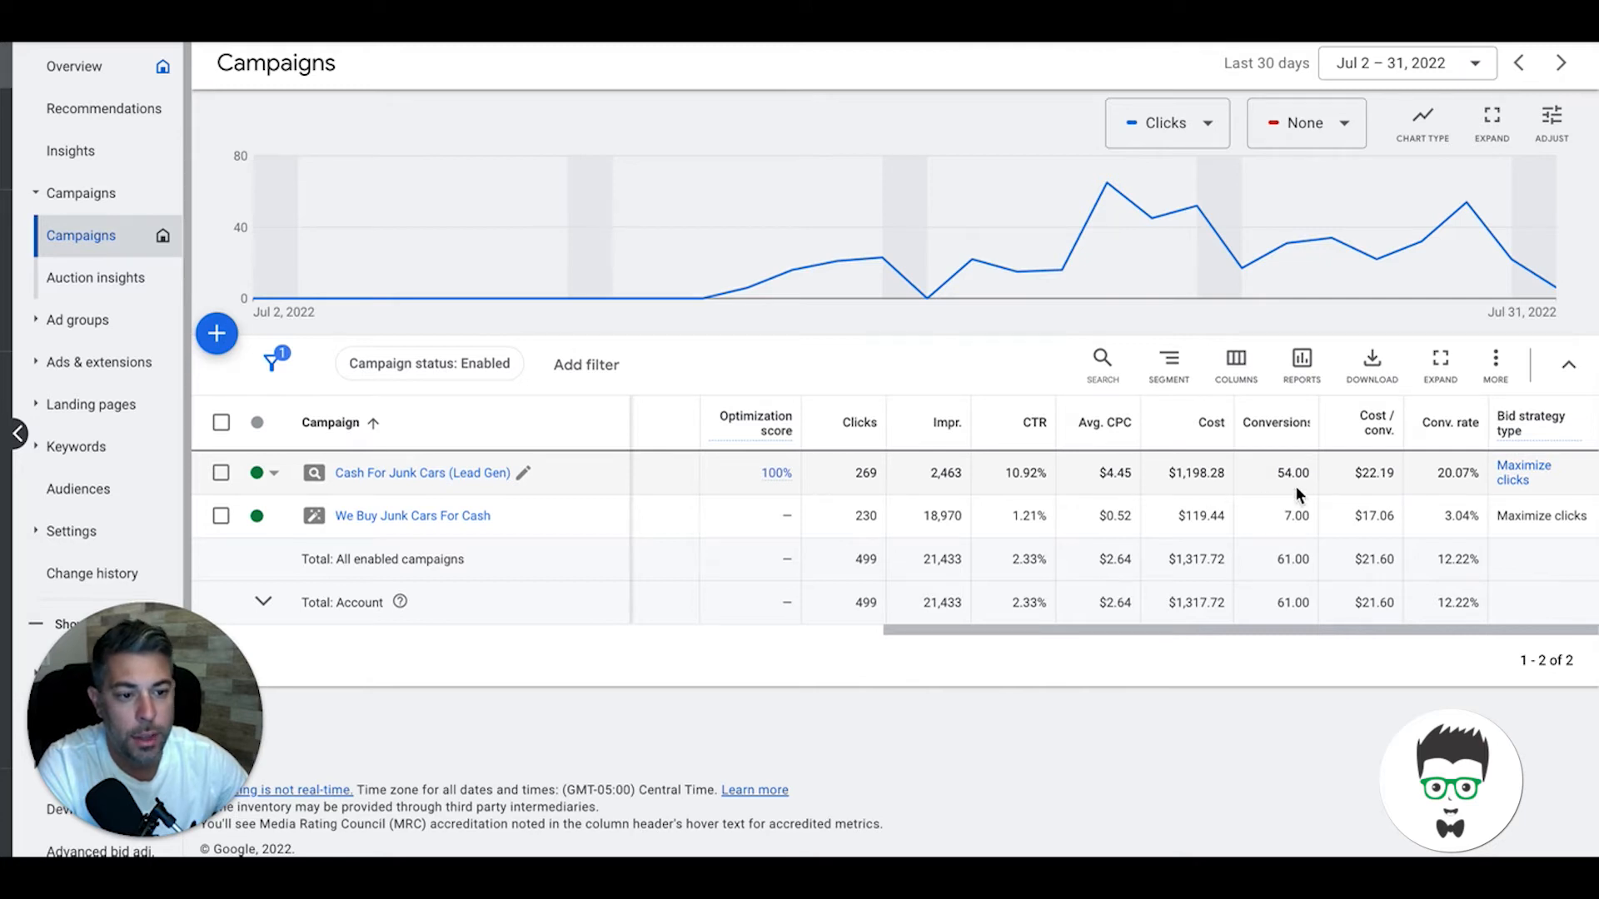
pyautogui.moveTo(1295, 494)
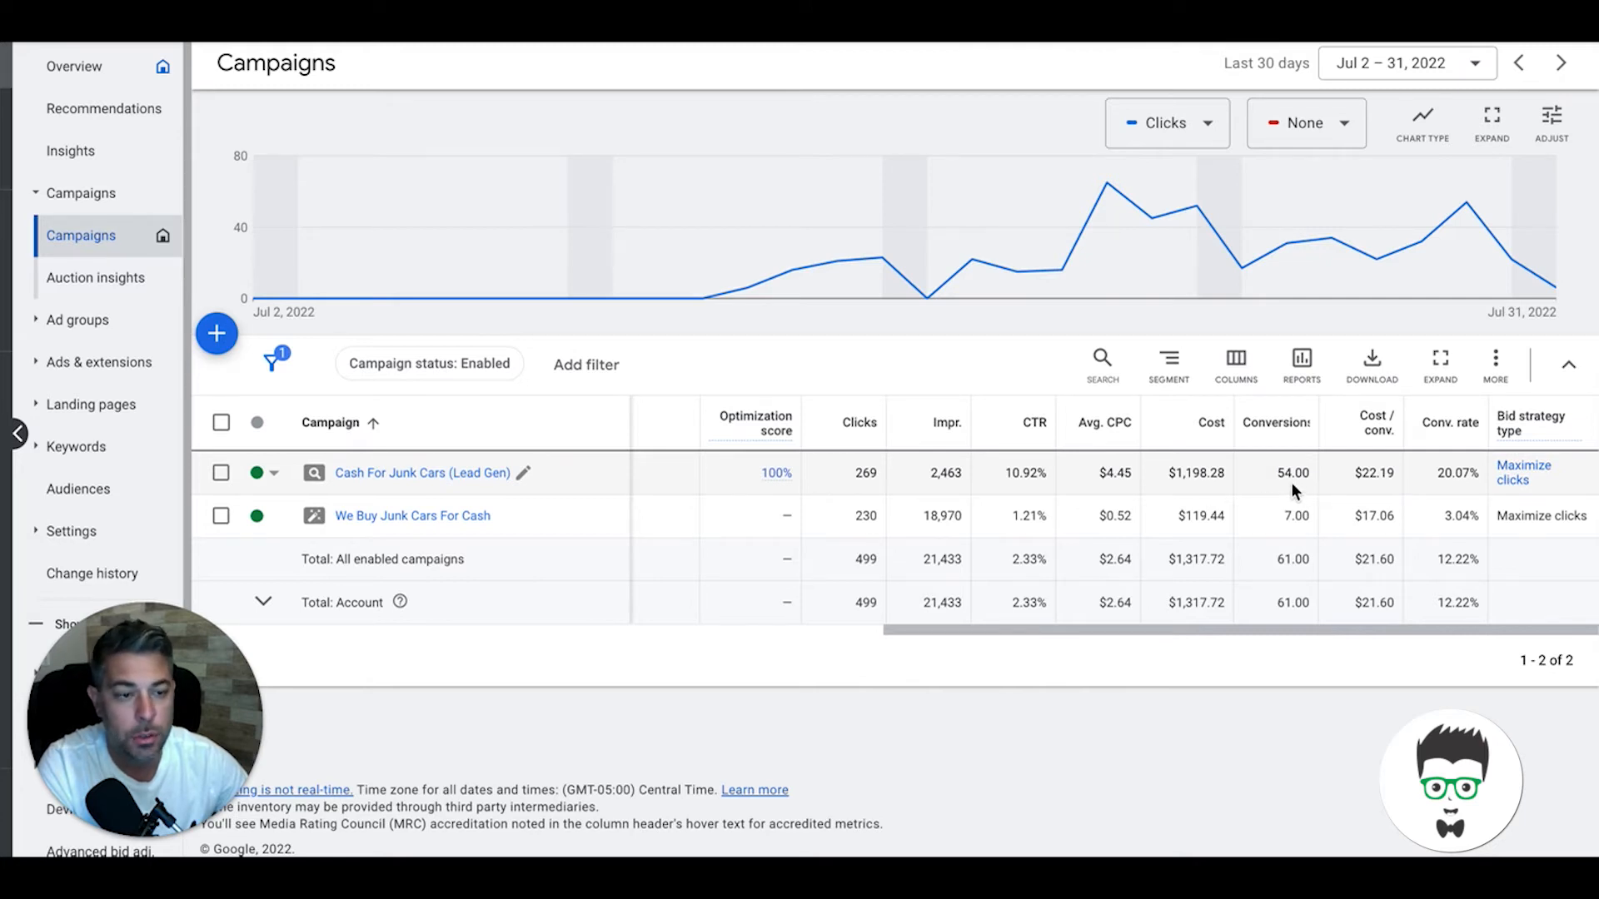
pyautogui.moveTo(1208, 491)
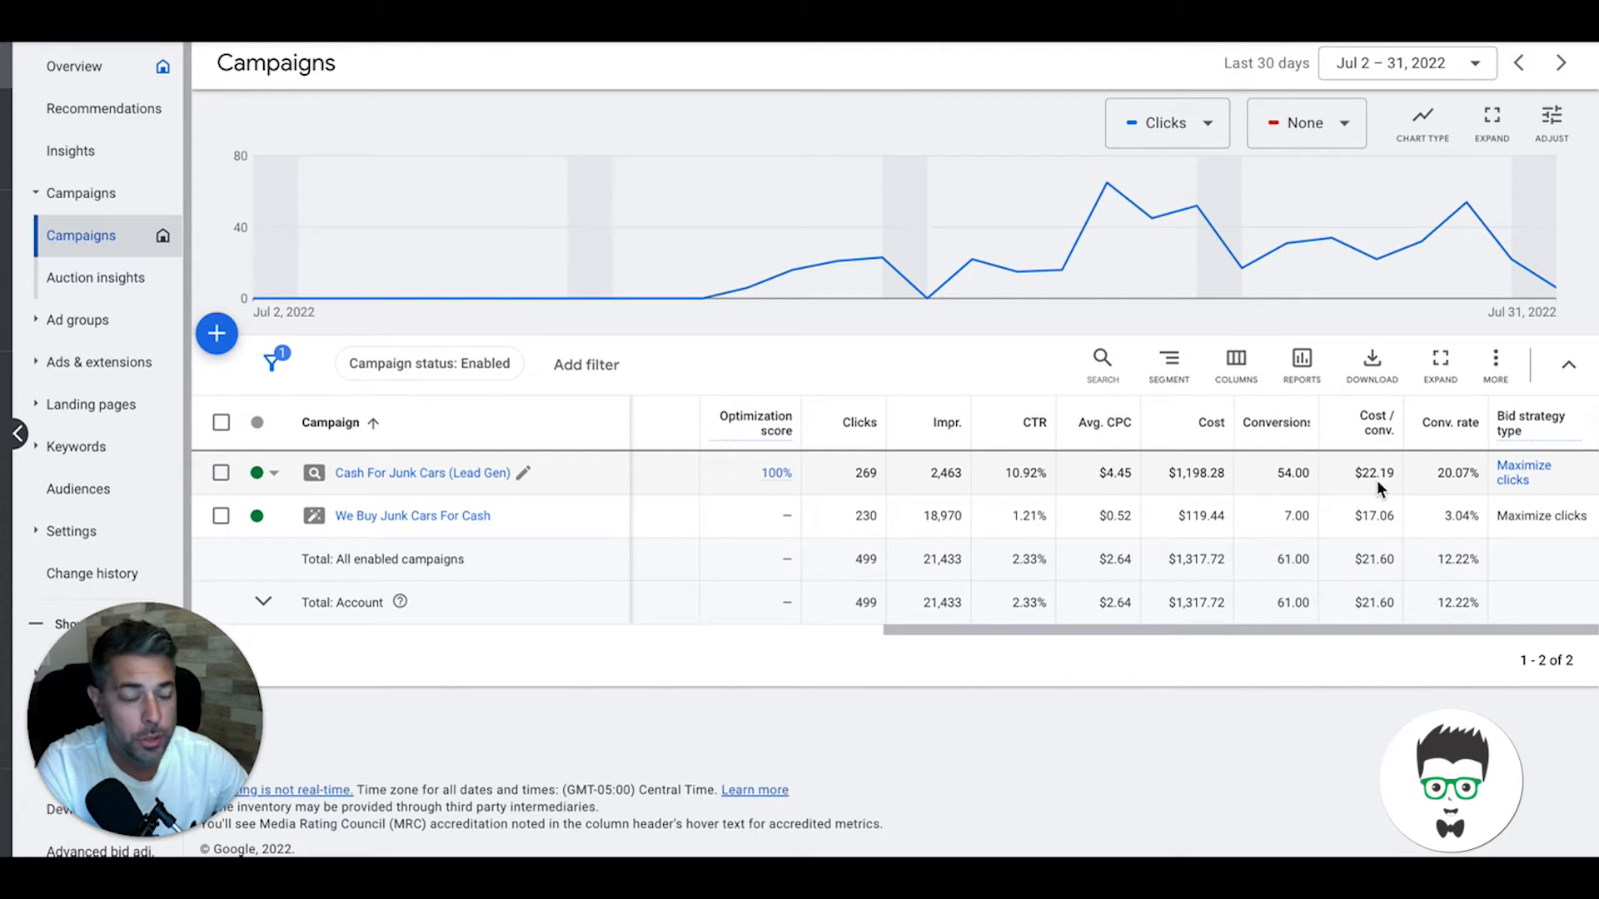
pyautogui.moveTo(1459, 492)
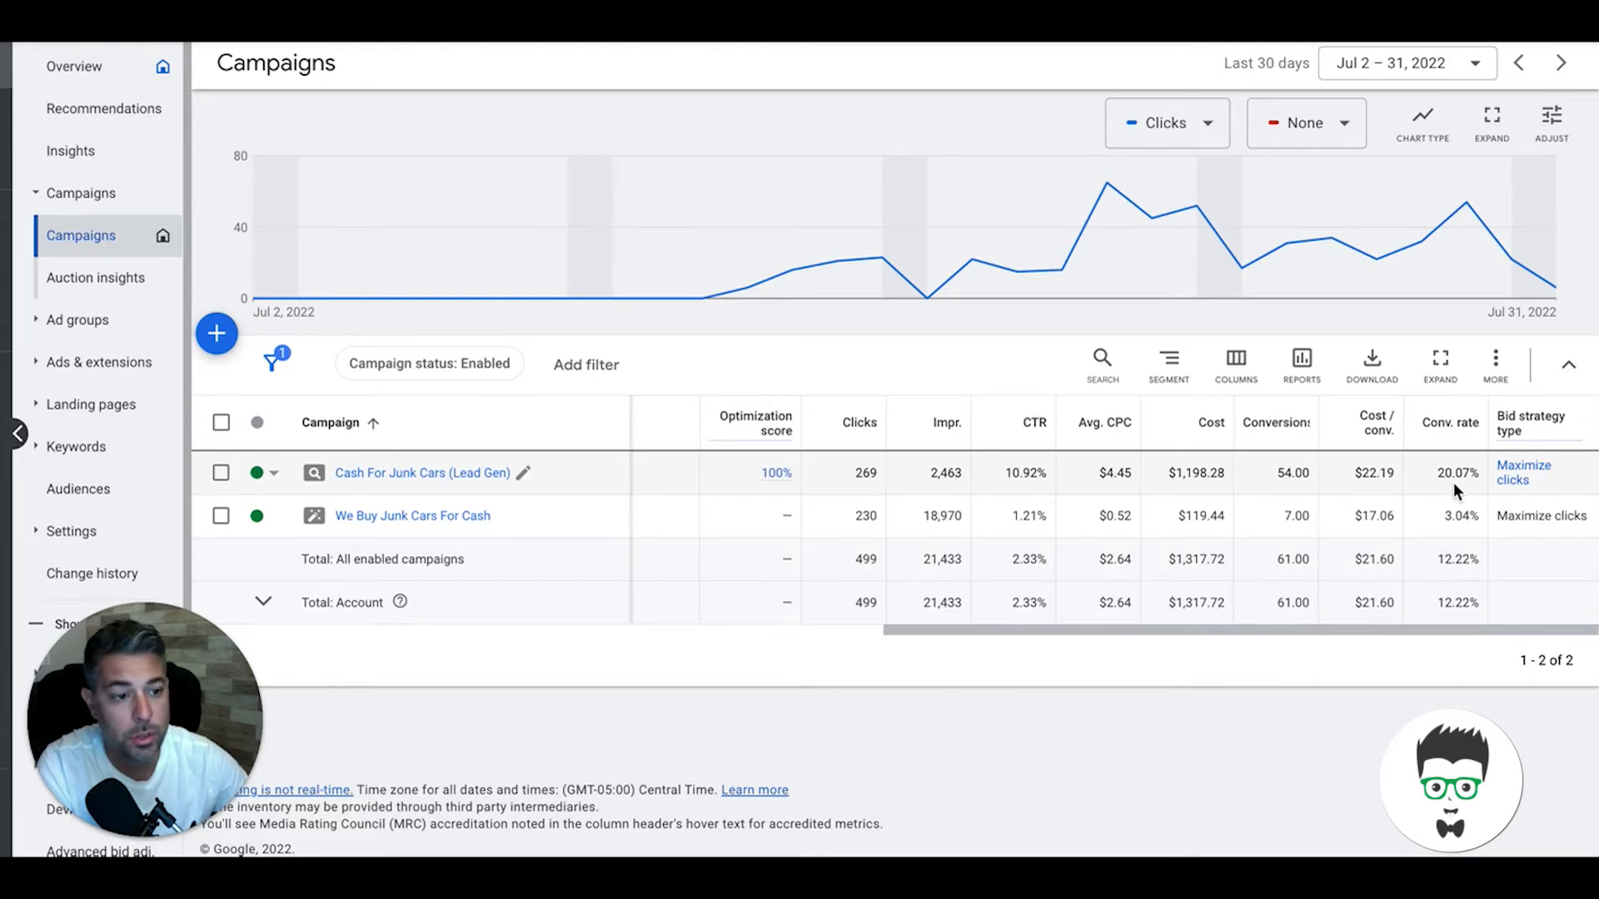
pyautogui.moveTo(1516, 472)
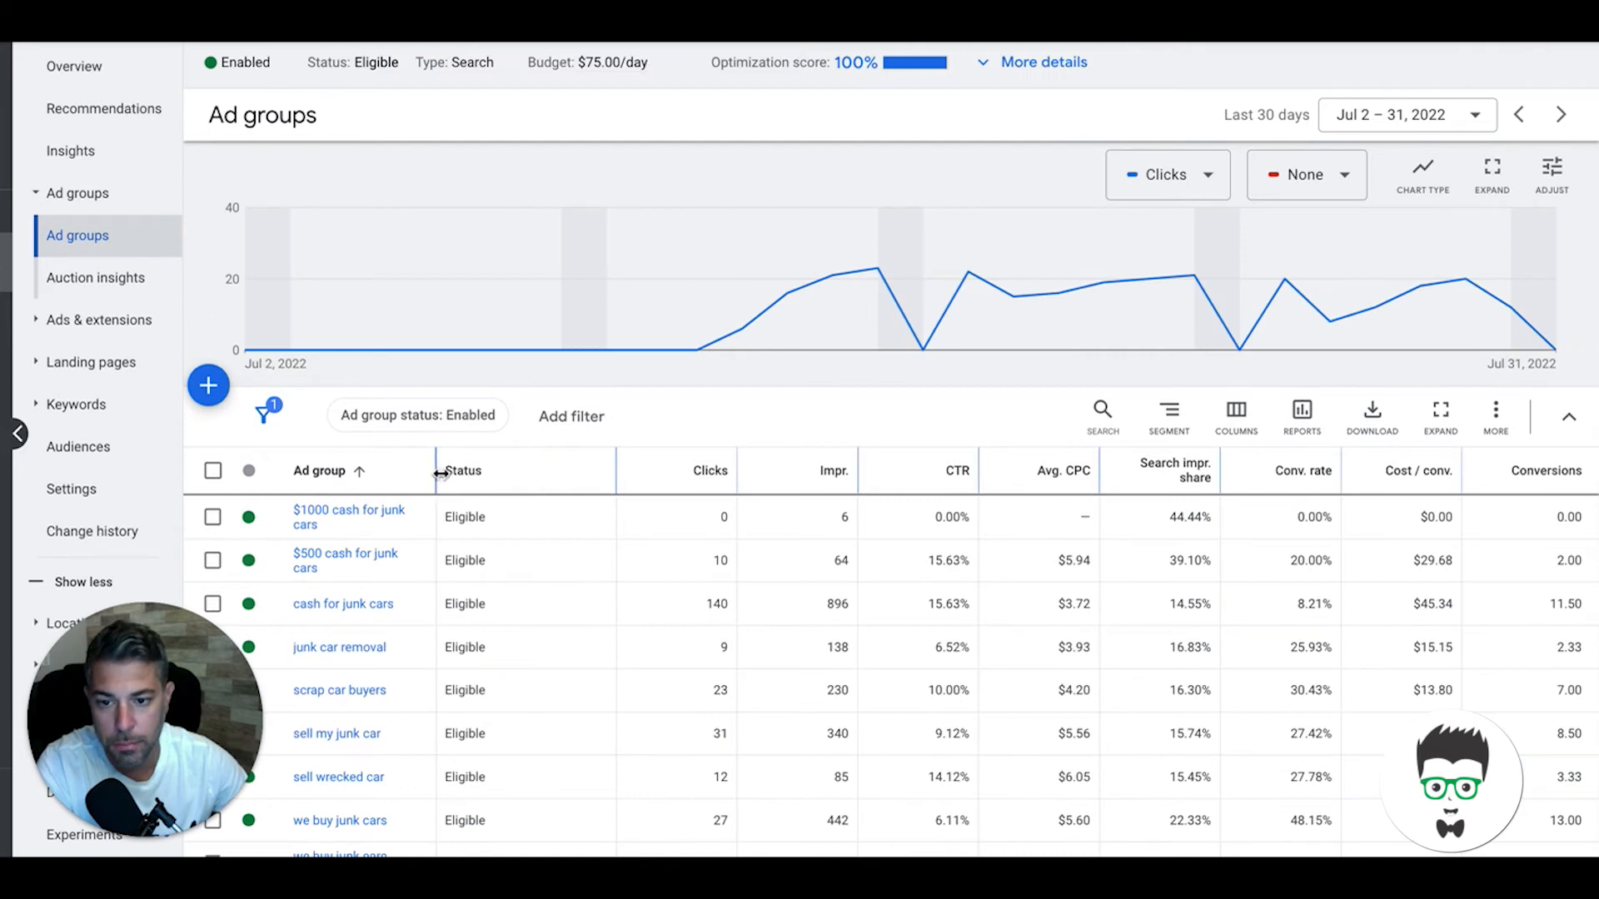
# Step: Sort the ad groups by clicks, then by conversions descending, and expand the Keywords menu
pyautogui.scroll(-3)
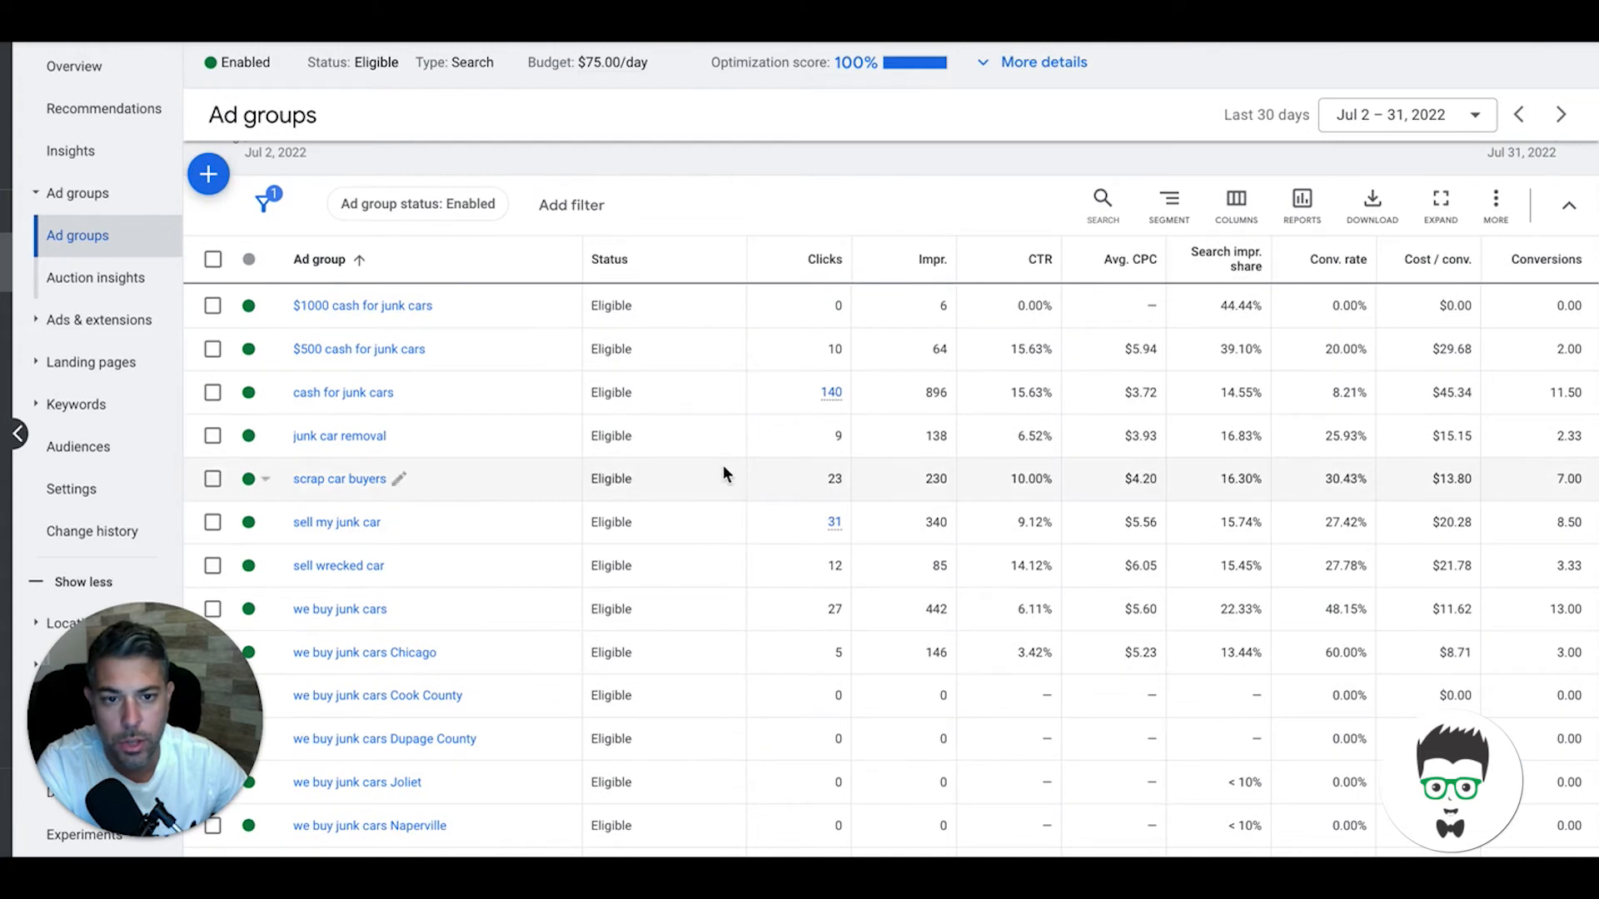
pyautogui.click(814, 259)
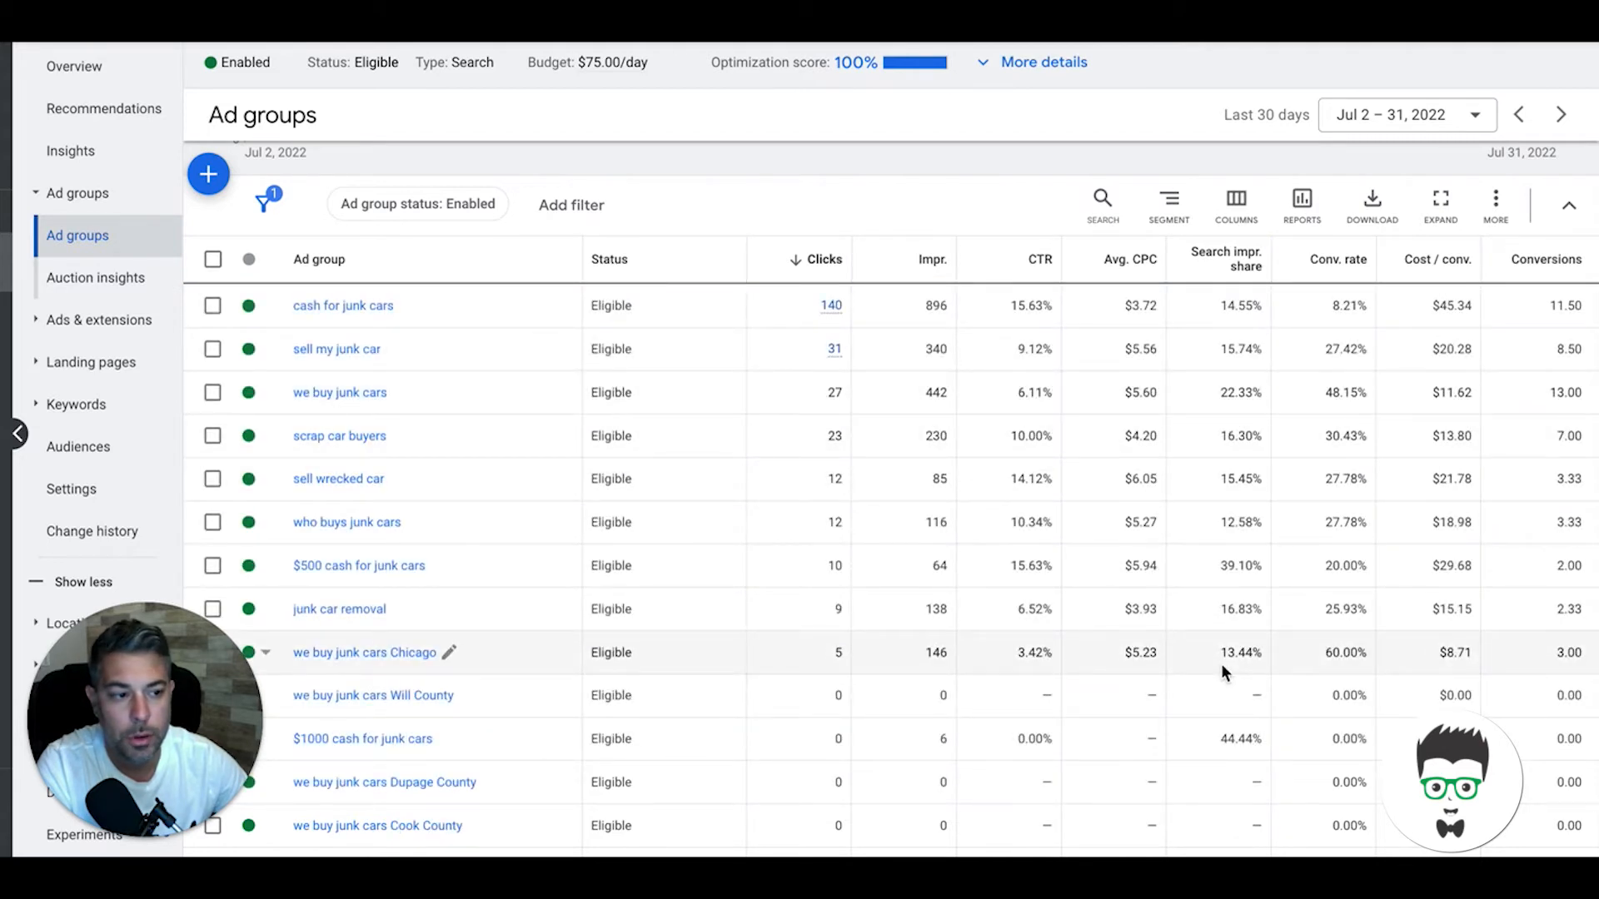
pyautogui.click(1545, 259)
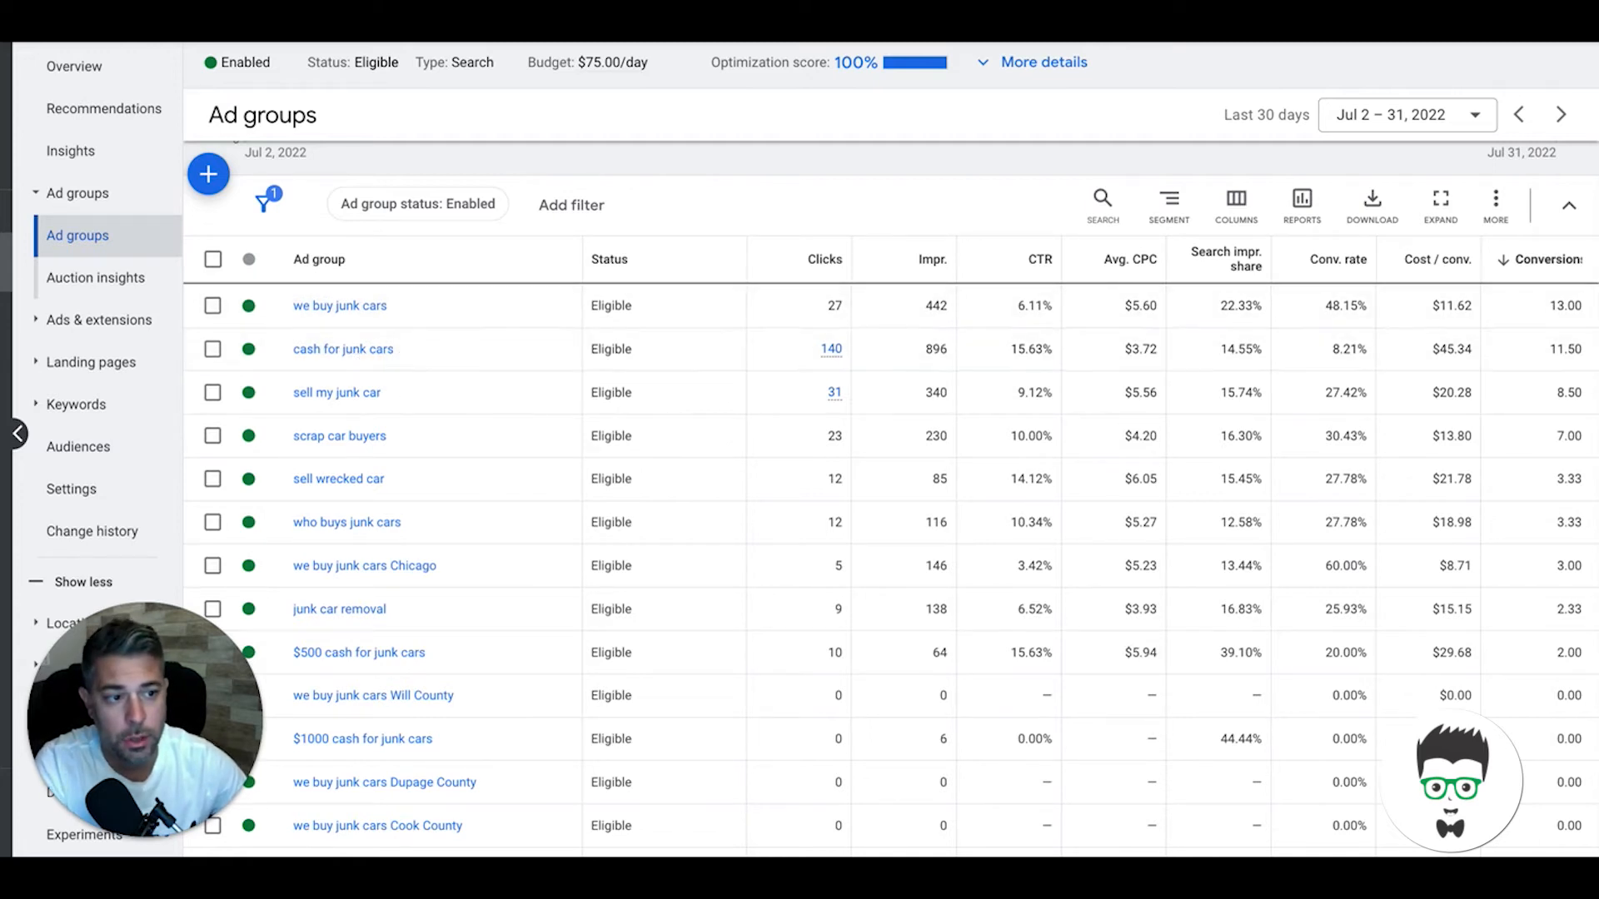
pyautogui.moveTo(342, 349)
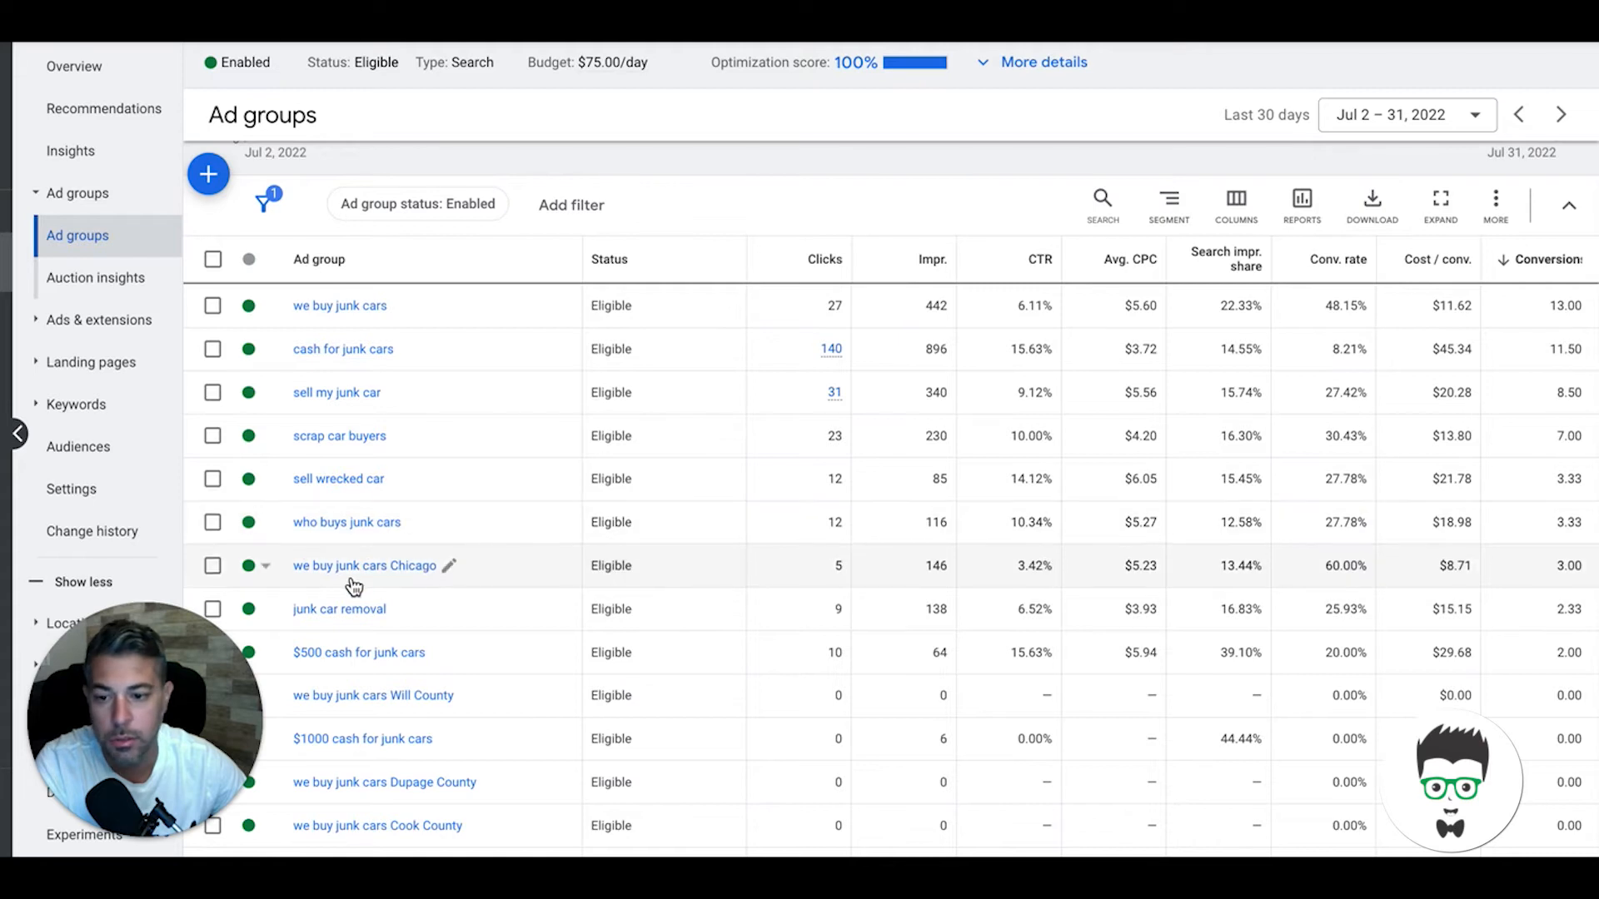
pyautogui.moveTo(472, 591)
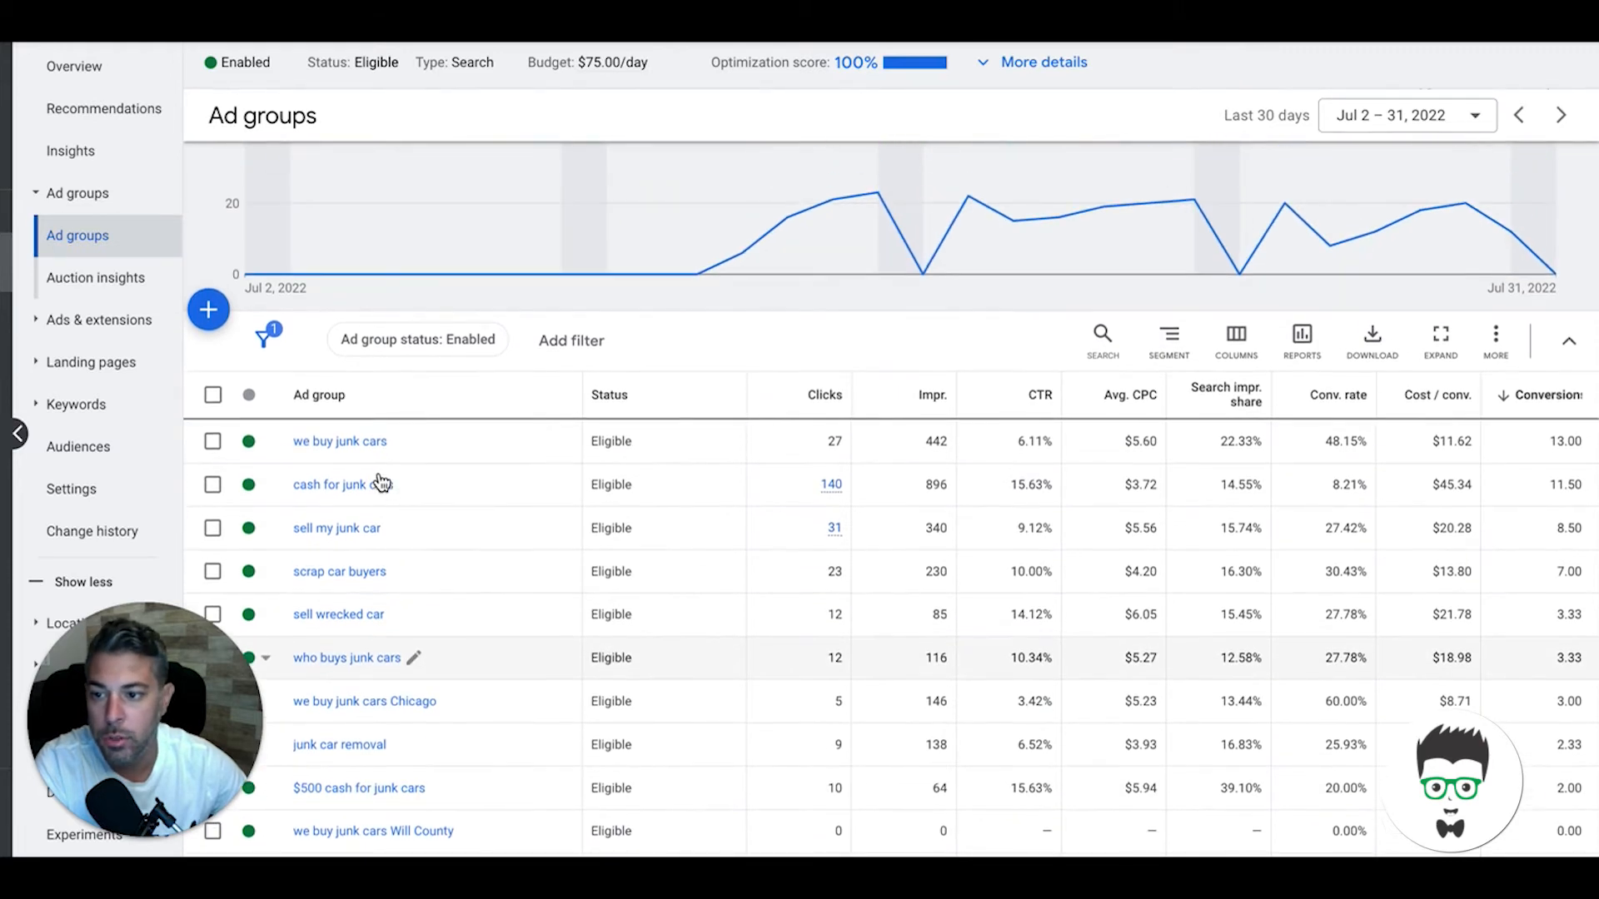
pyautogui.click(76, 404)
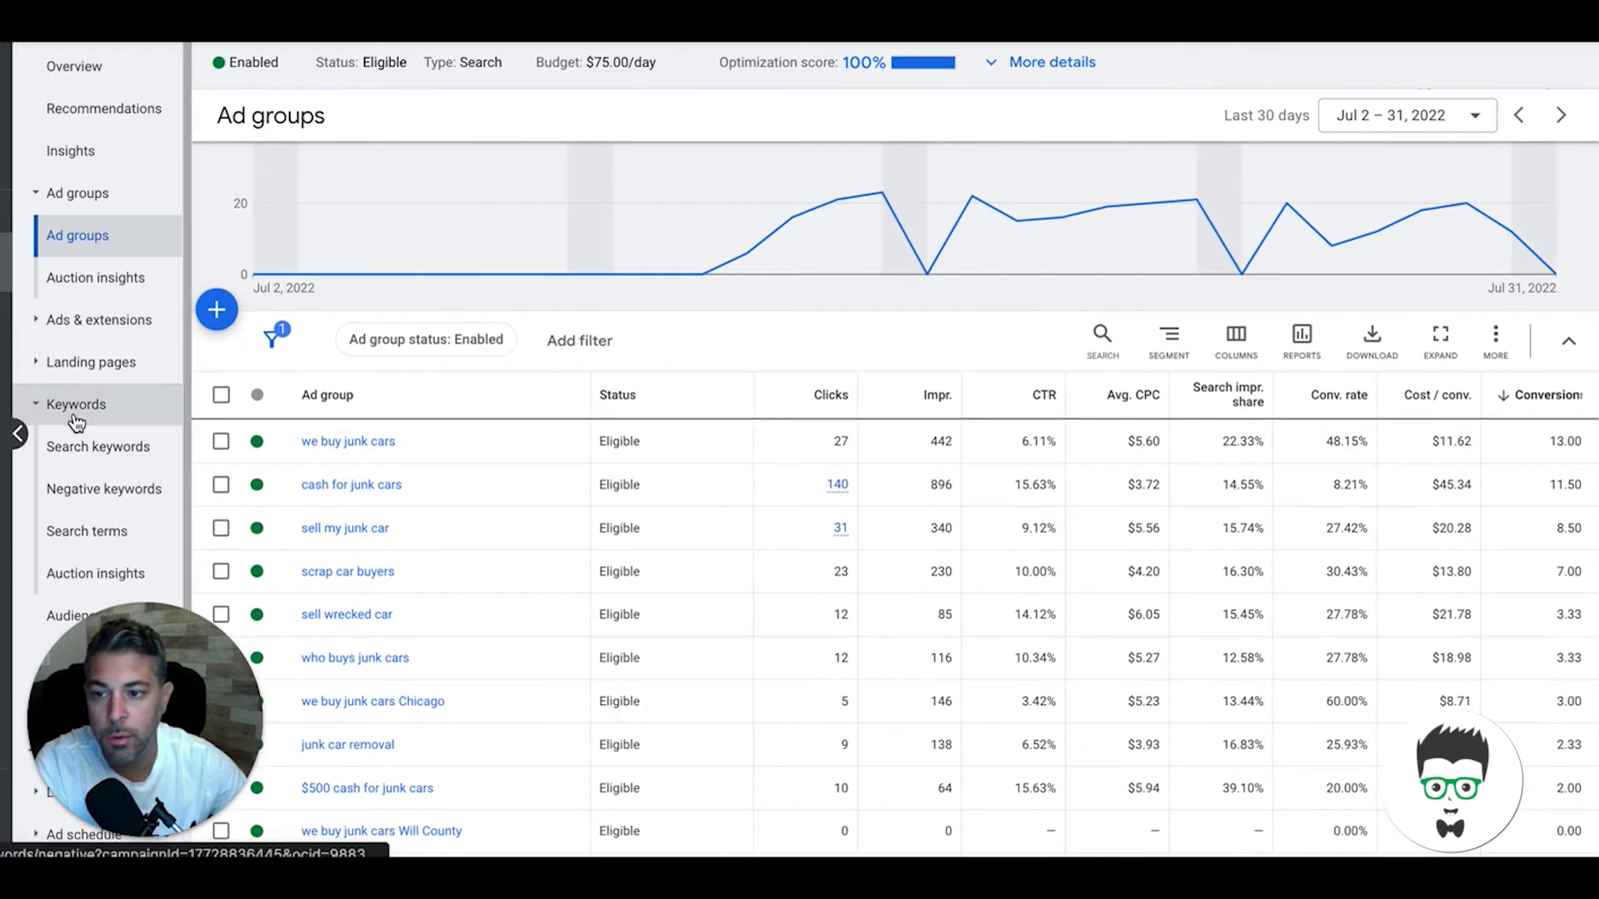
pyautogui.click(98, 447)
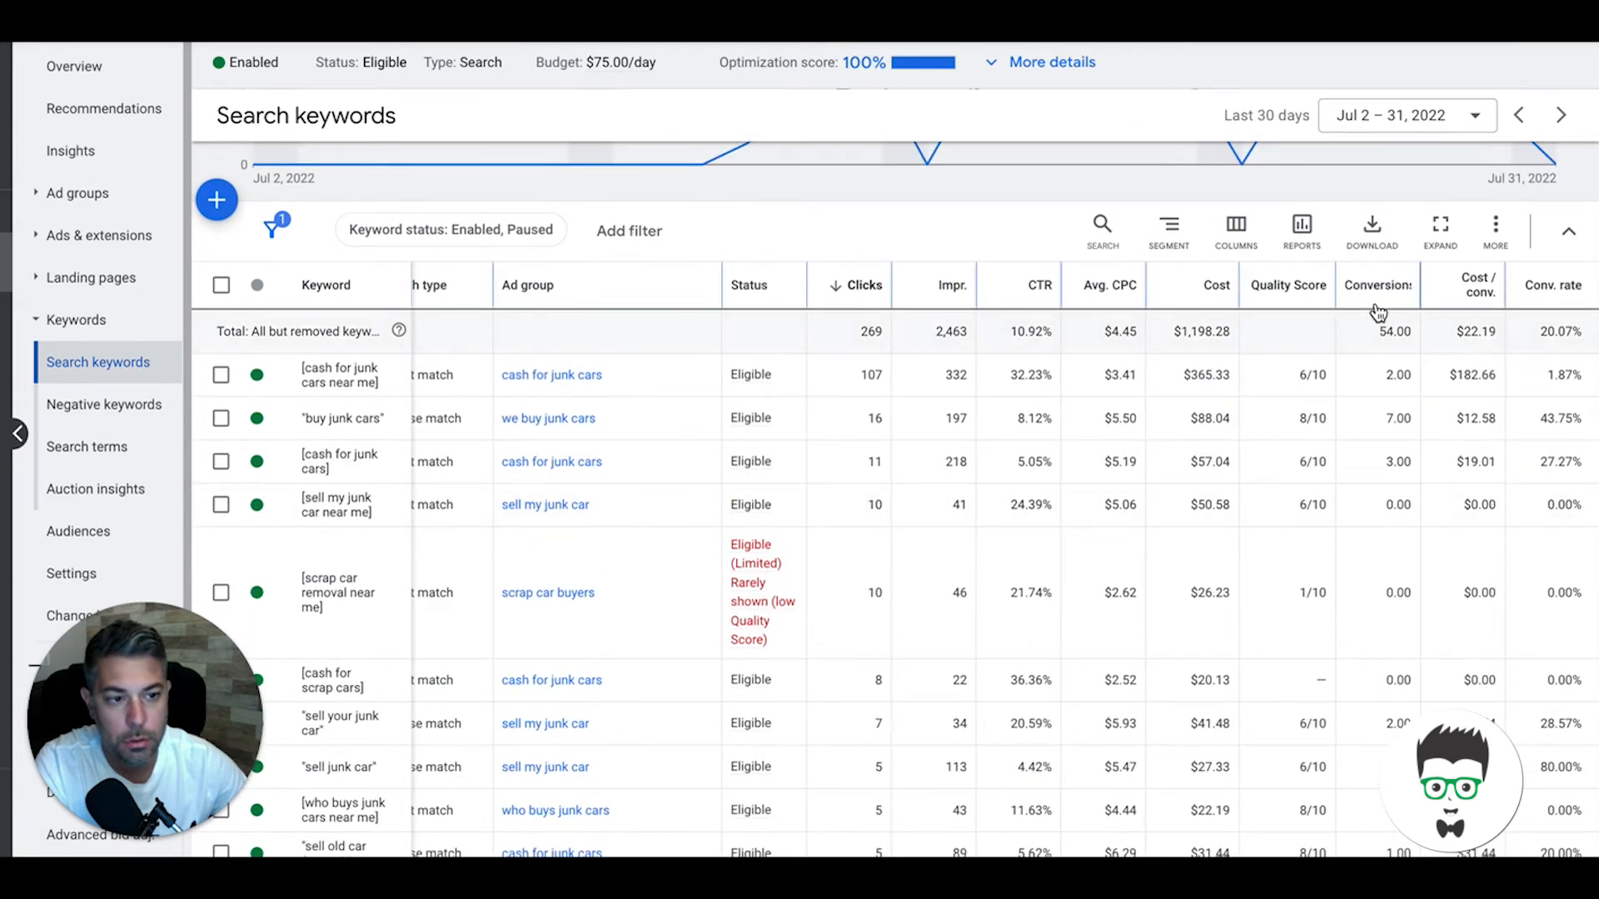
pyautogui.click(1377, 285)
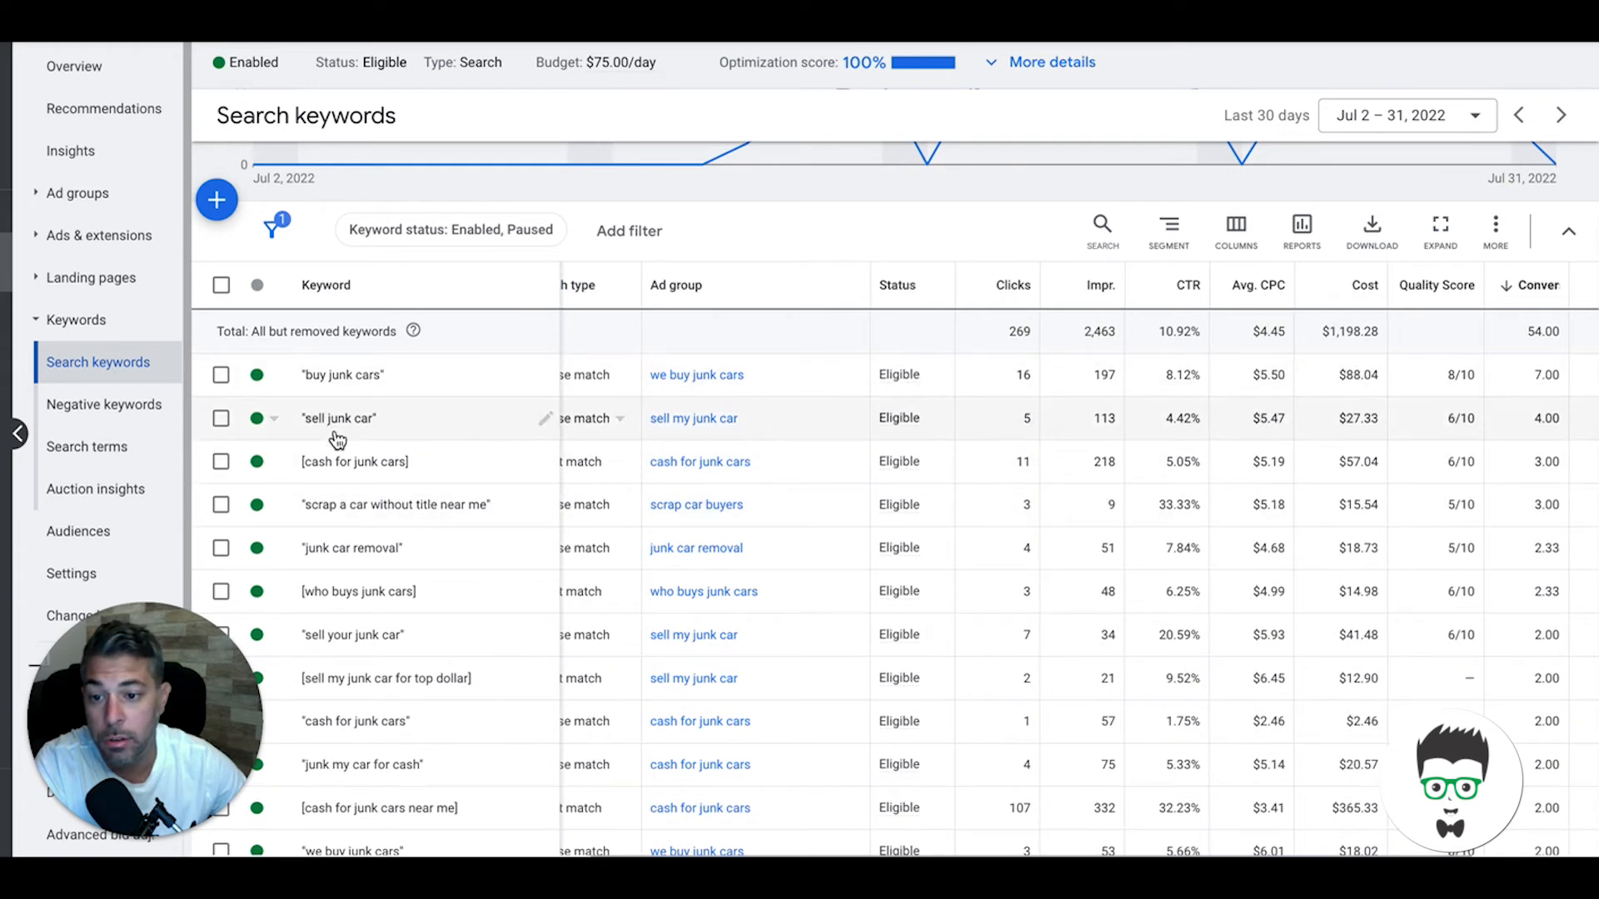
pyautogui.moveTo(296, 504)
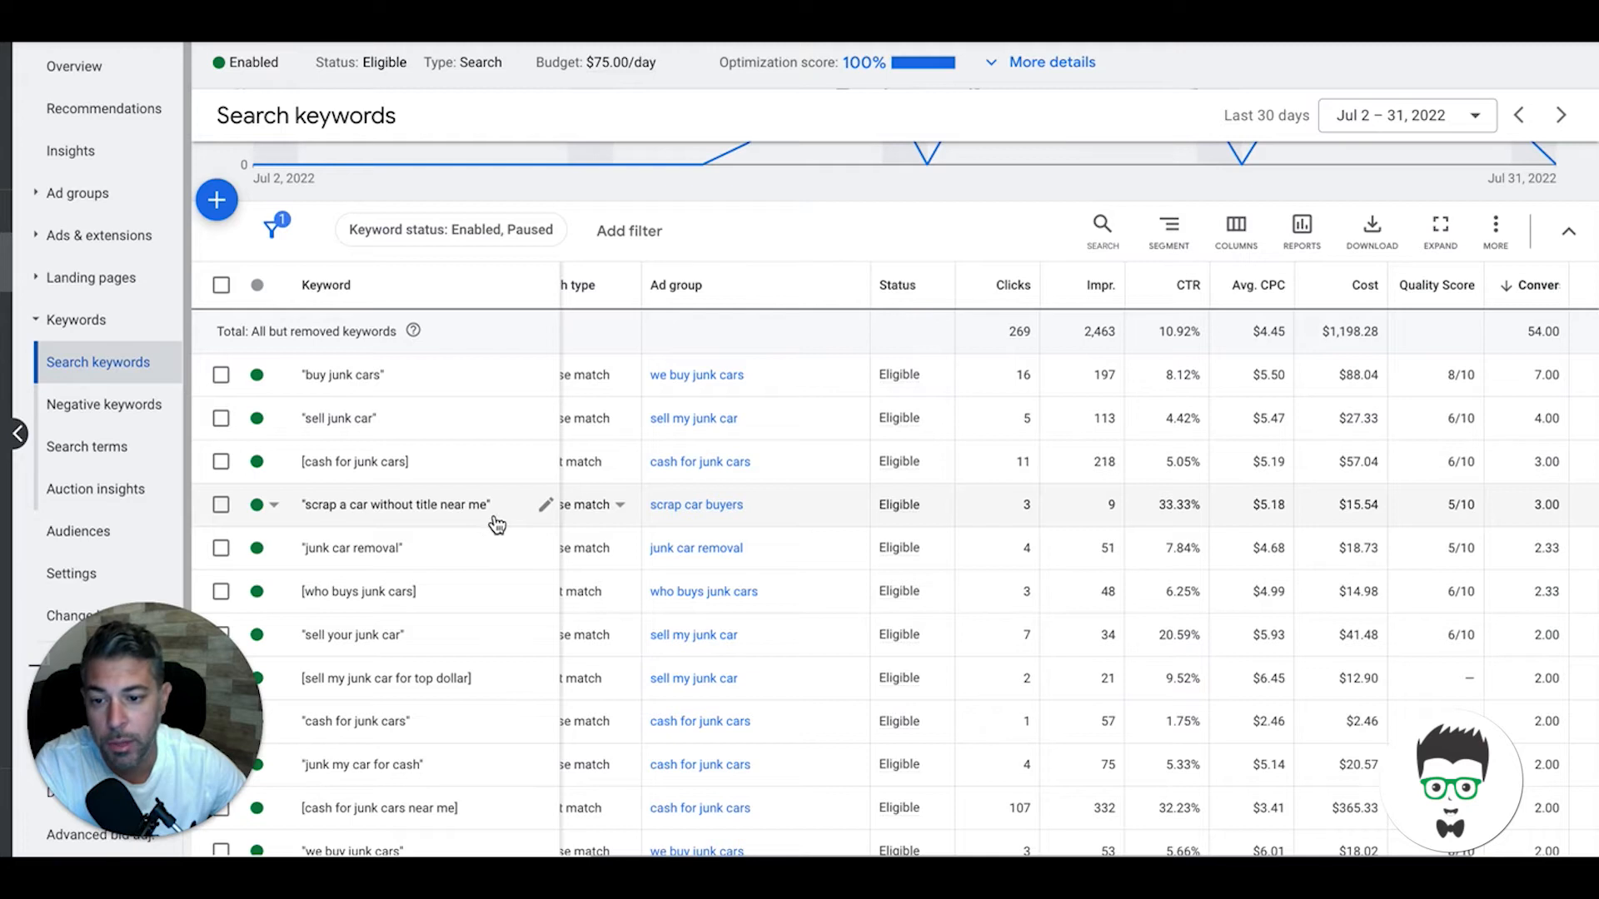
pyautogui.moveTo(440, 528)
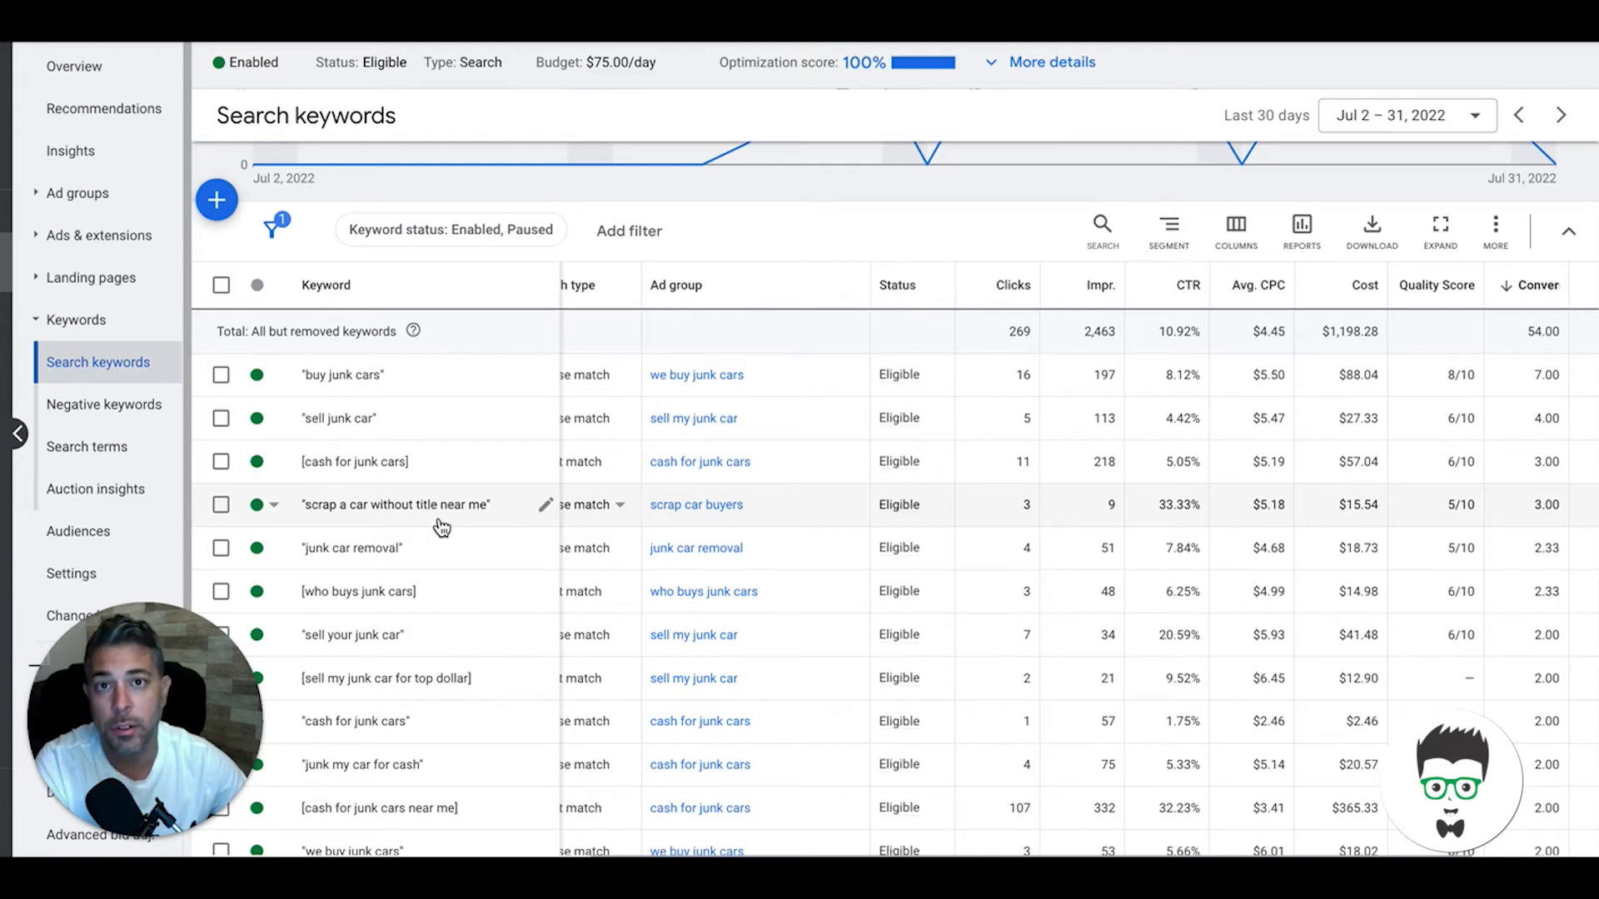
pyautogui.moveTo(451, 541)
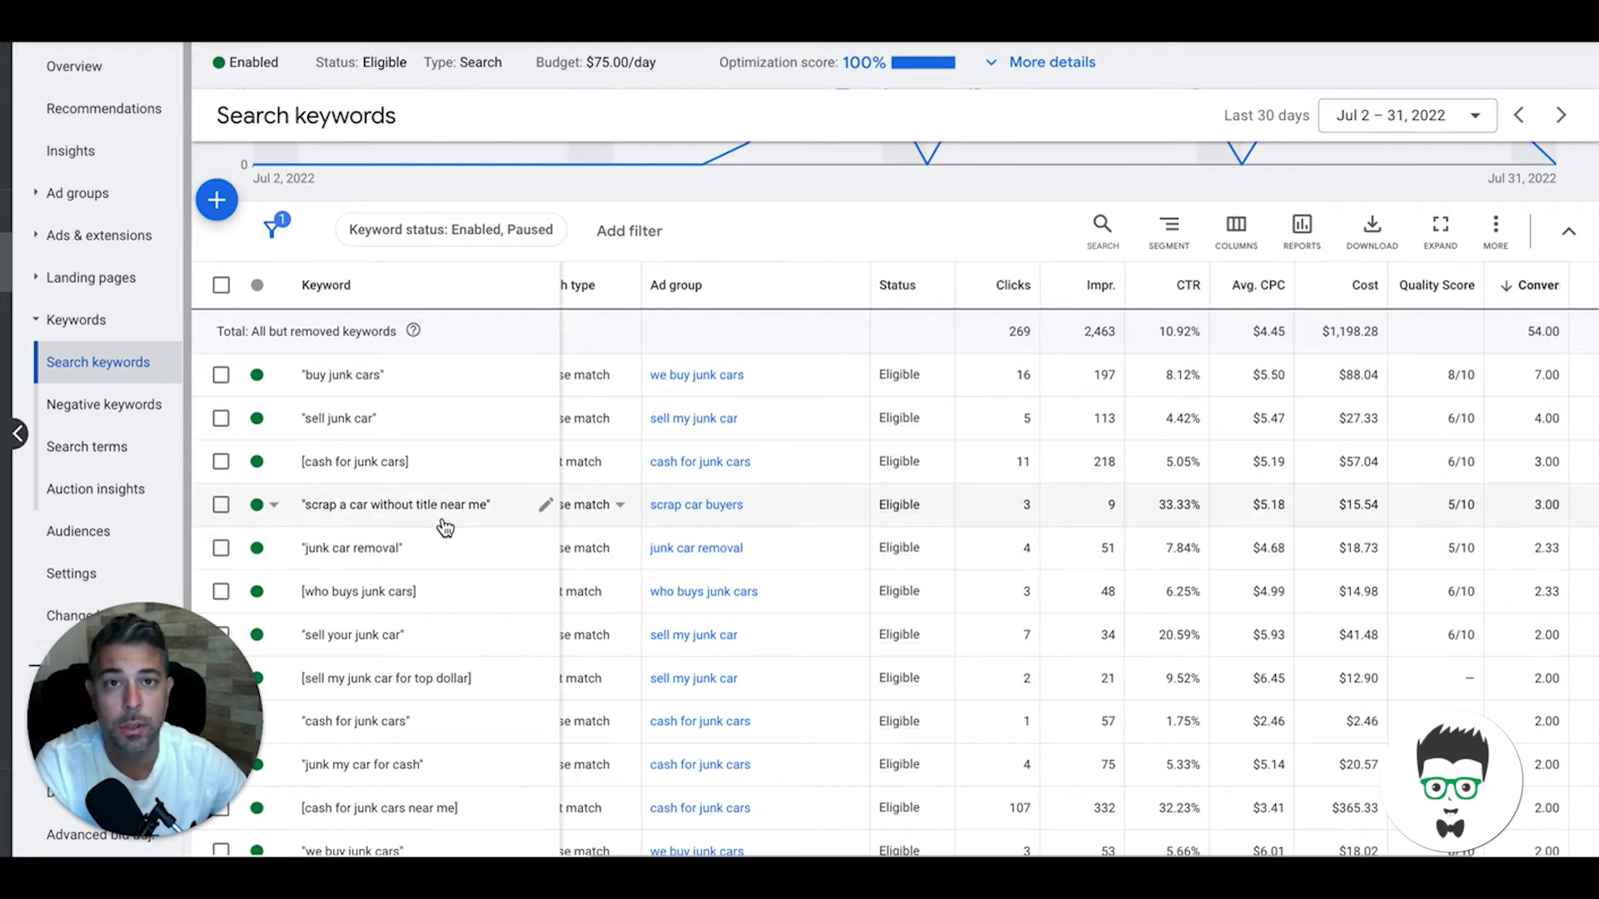
pyautogui.moveTo(430, 538)
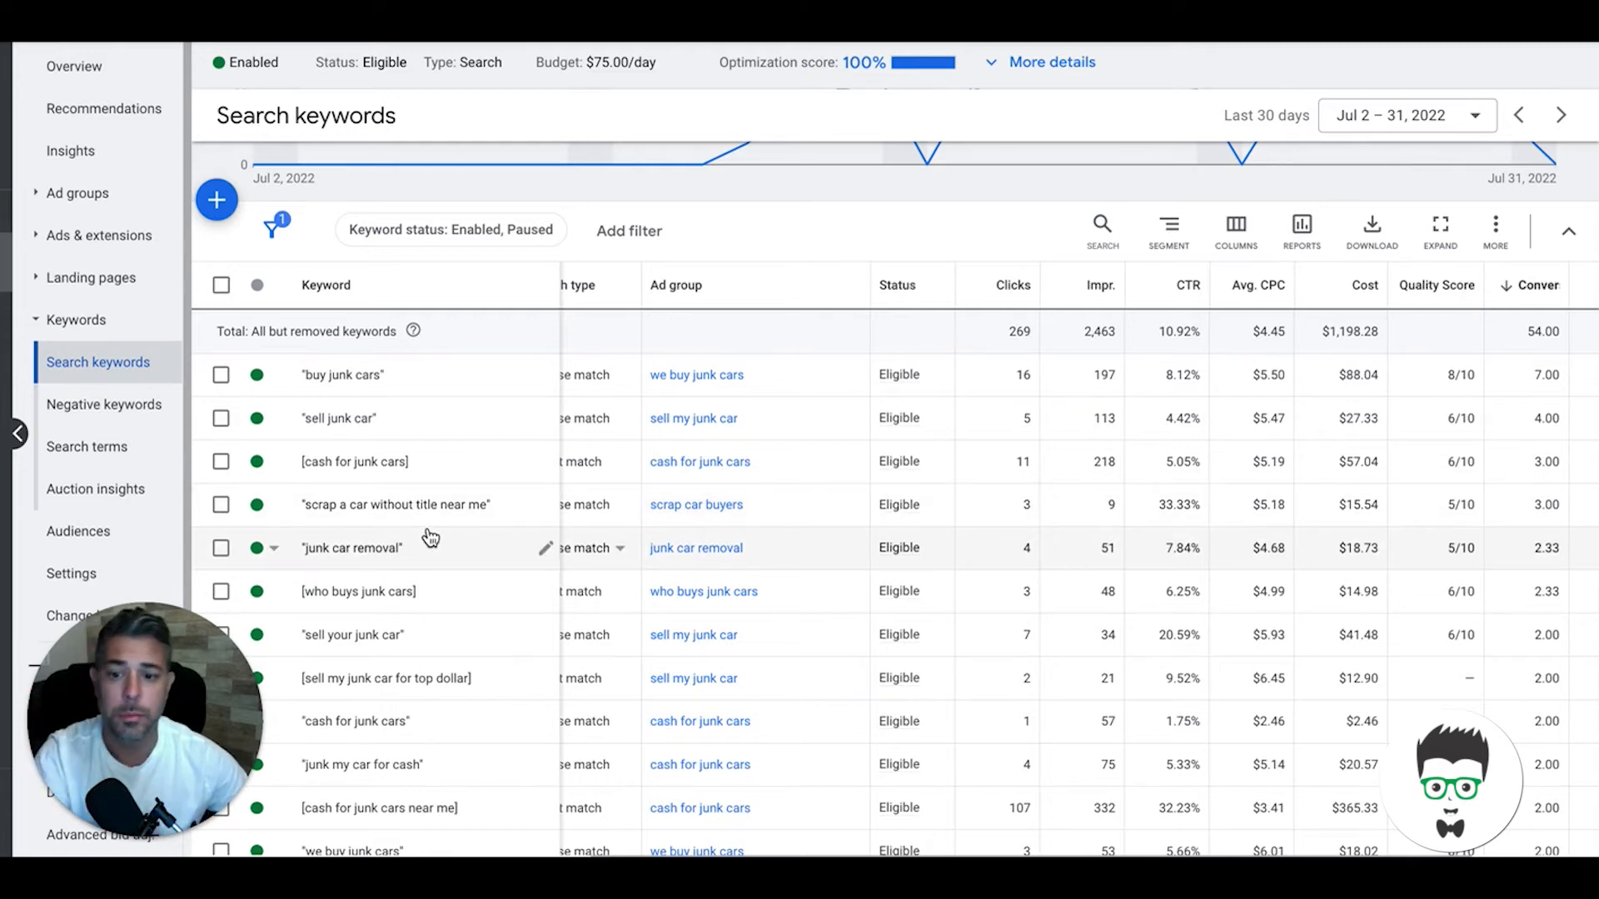
pyautogui.moveTo(474, 505)
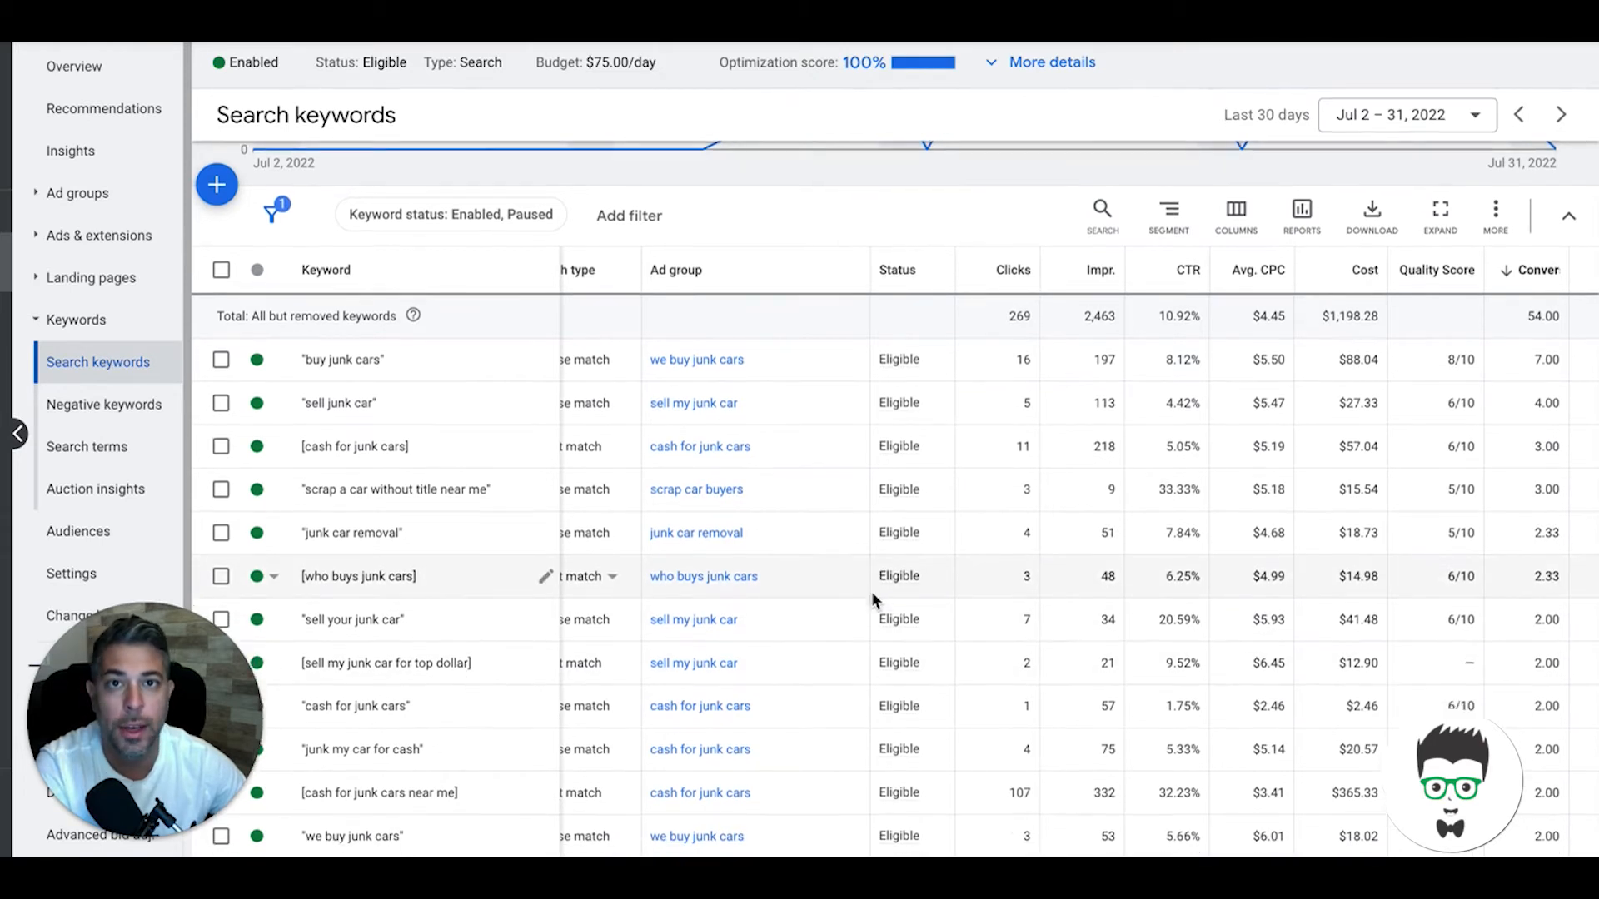
pyautogui.scroll(-3)
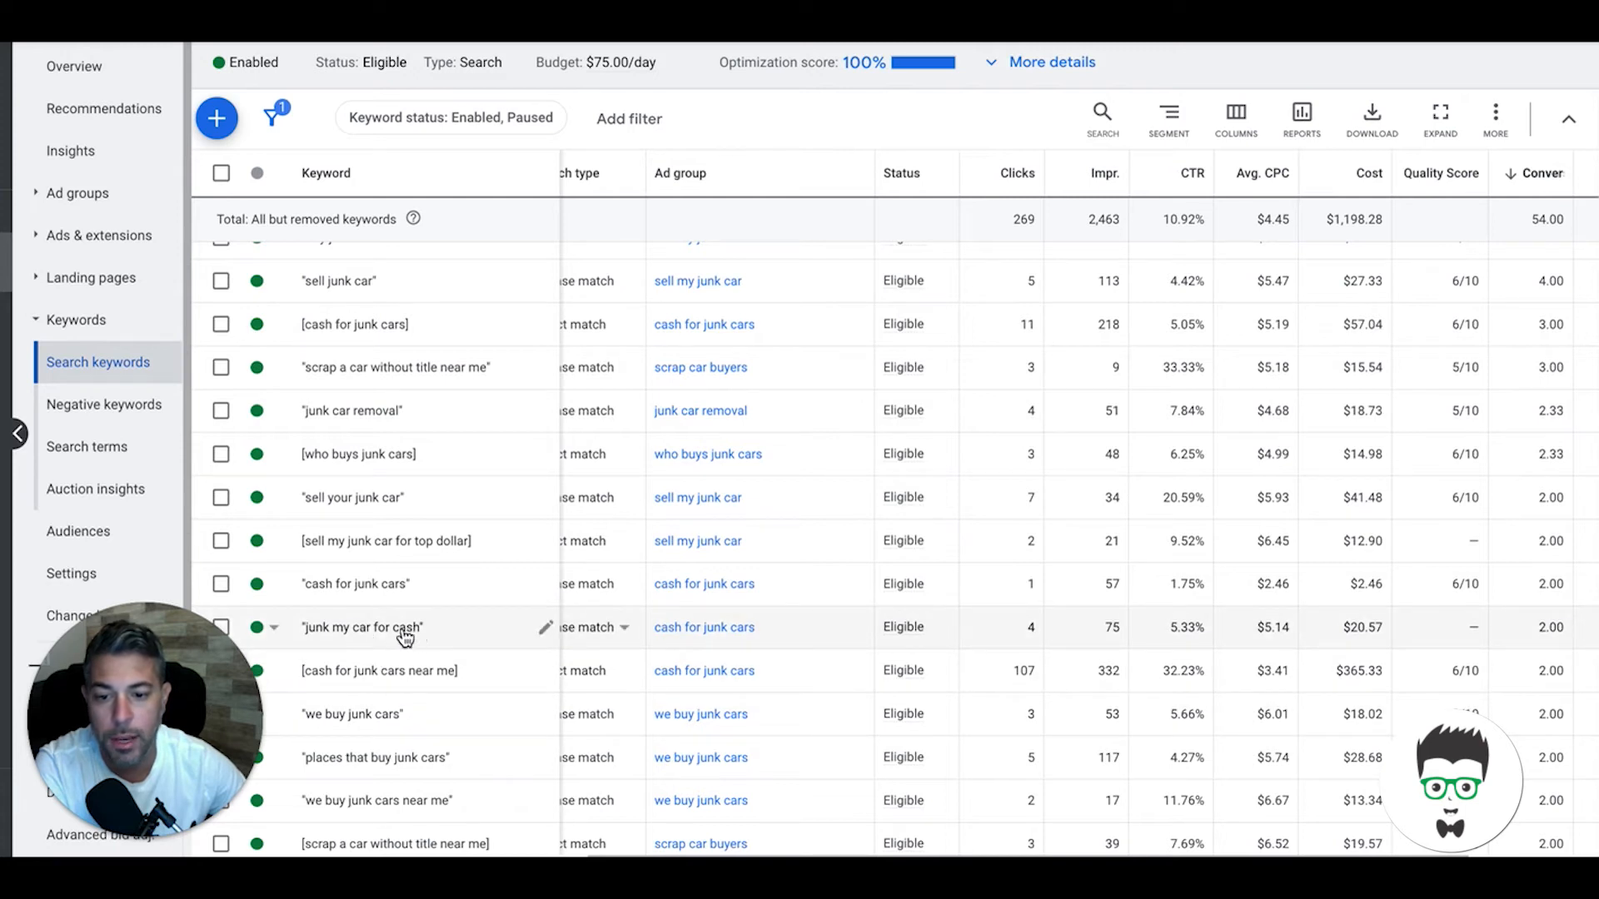
pyautogui.moveTo(577, 595)
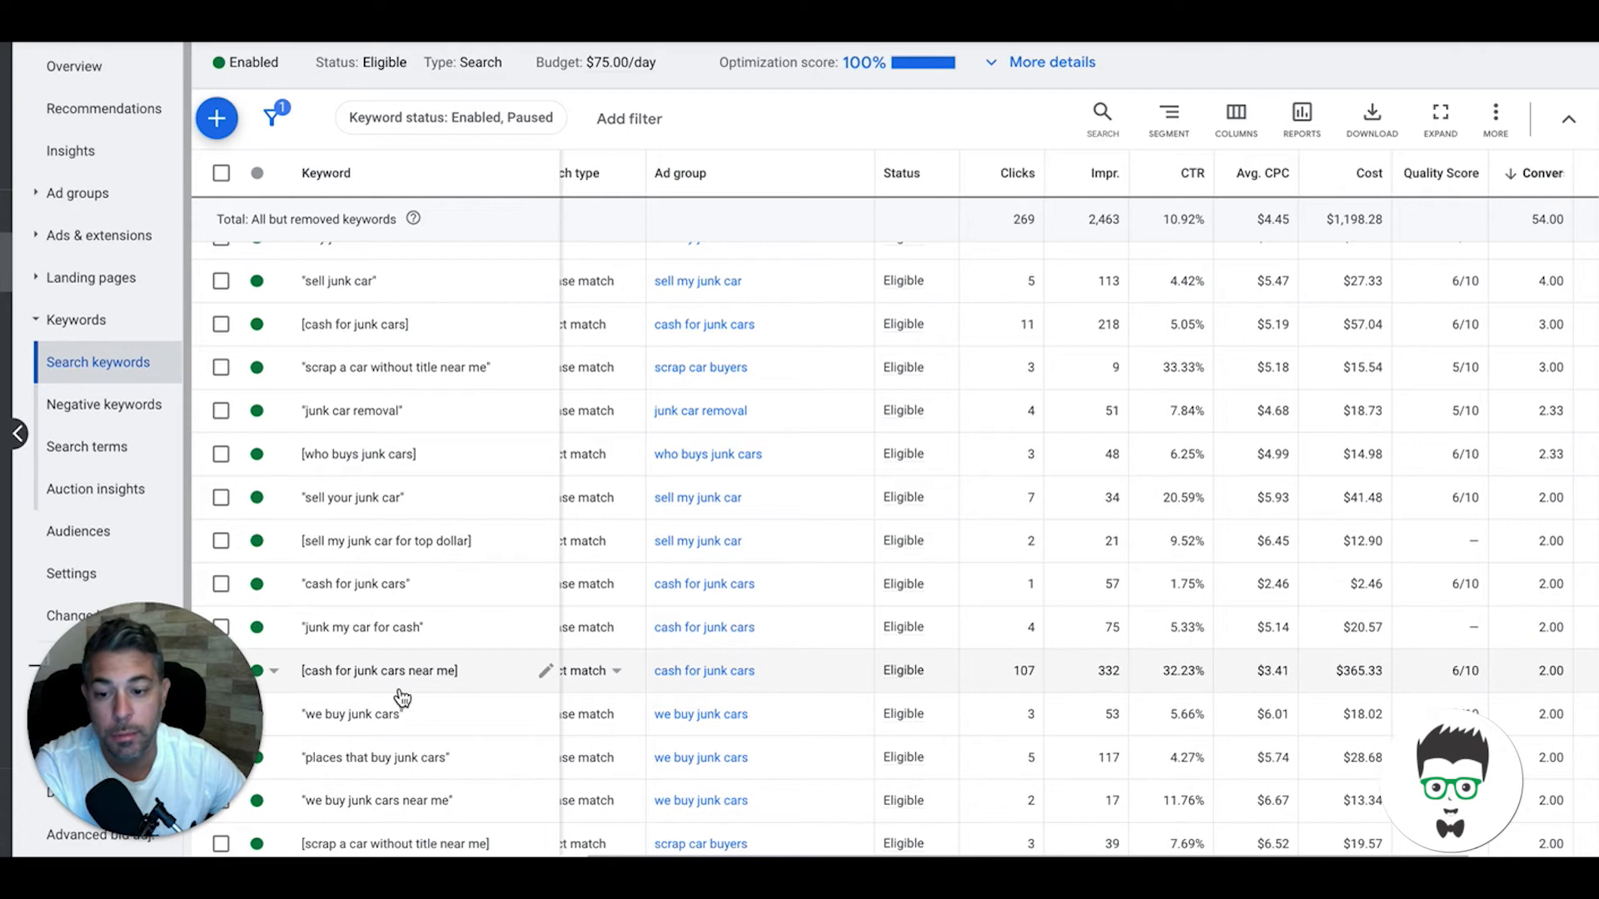
pyautogui.moveTo(401, 776)
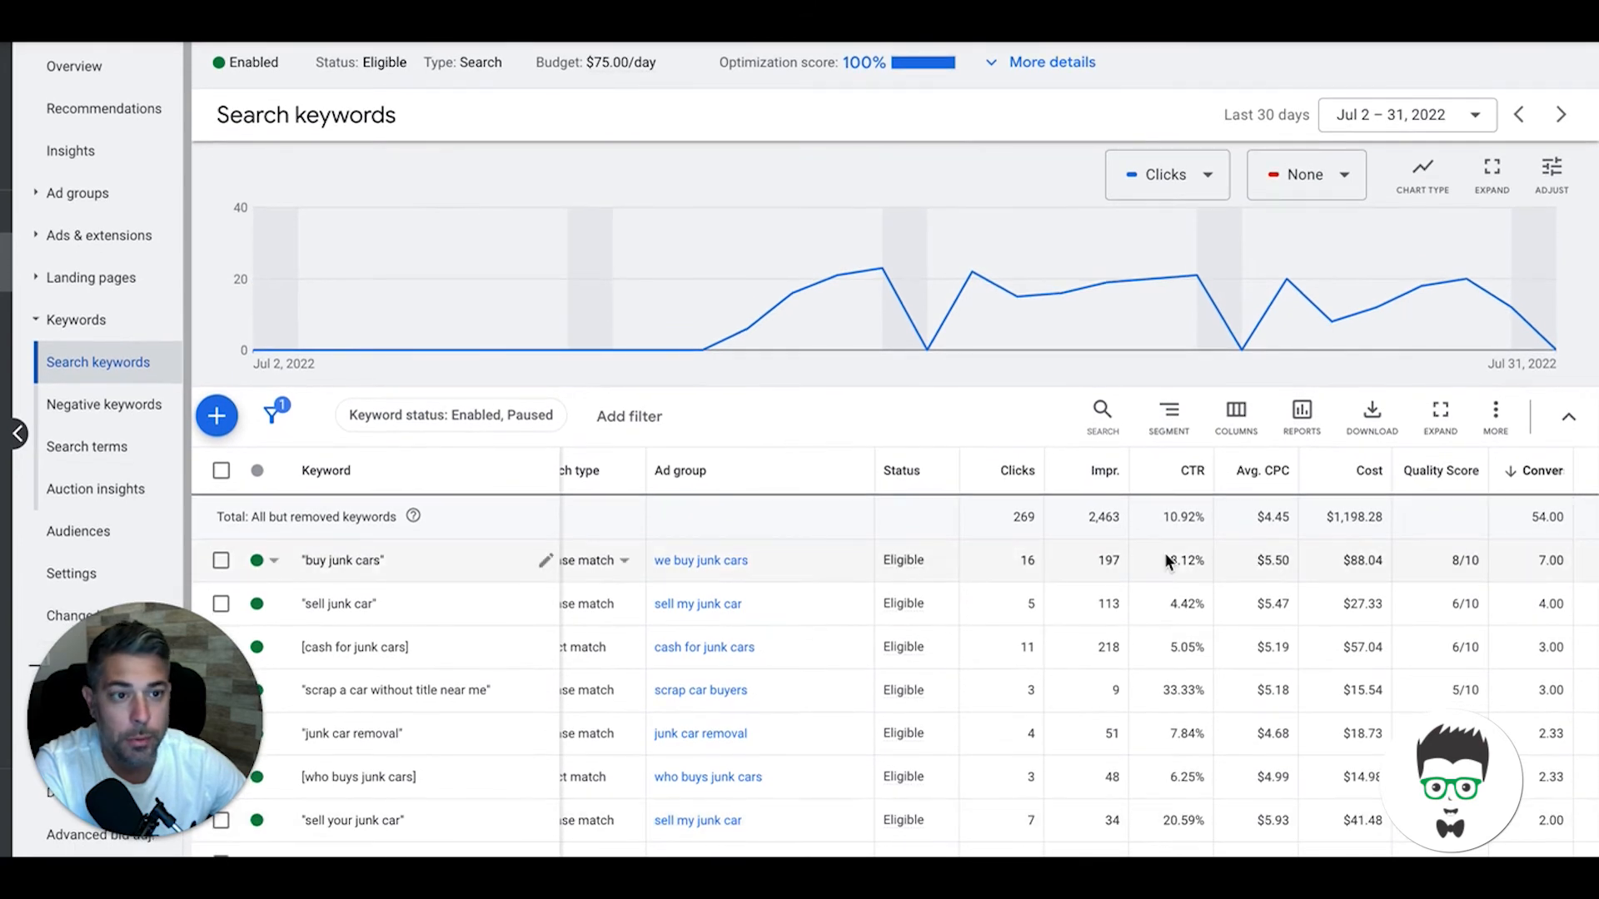
pyautogui.scroll(-3)
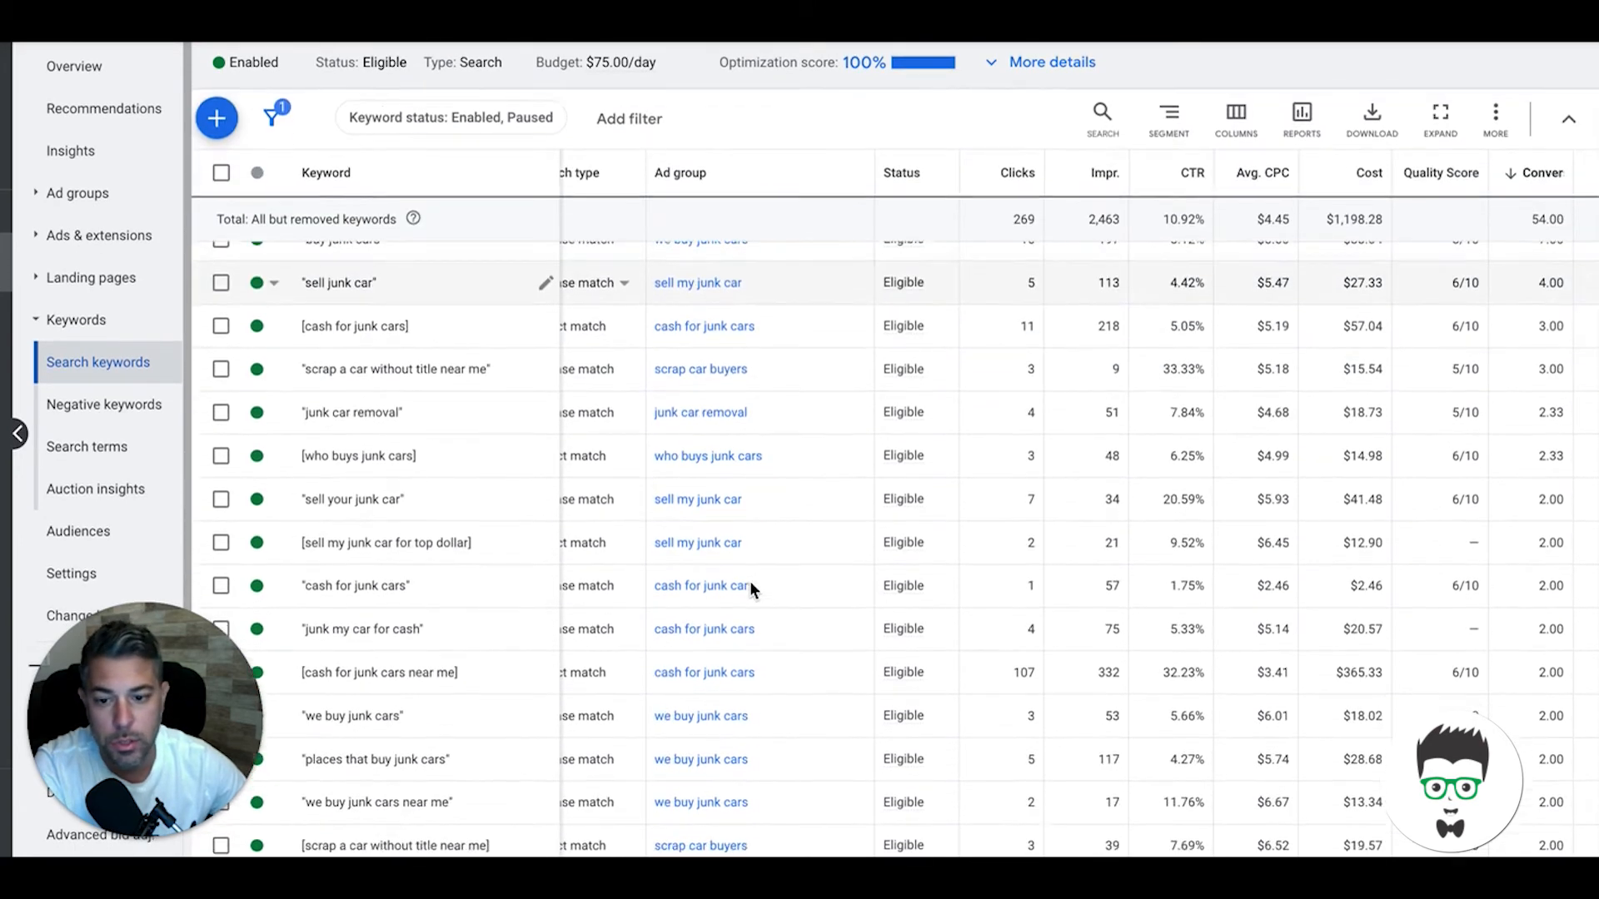
pyautogui.scroll(-3)
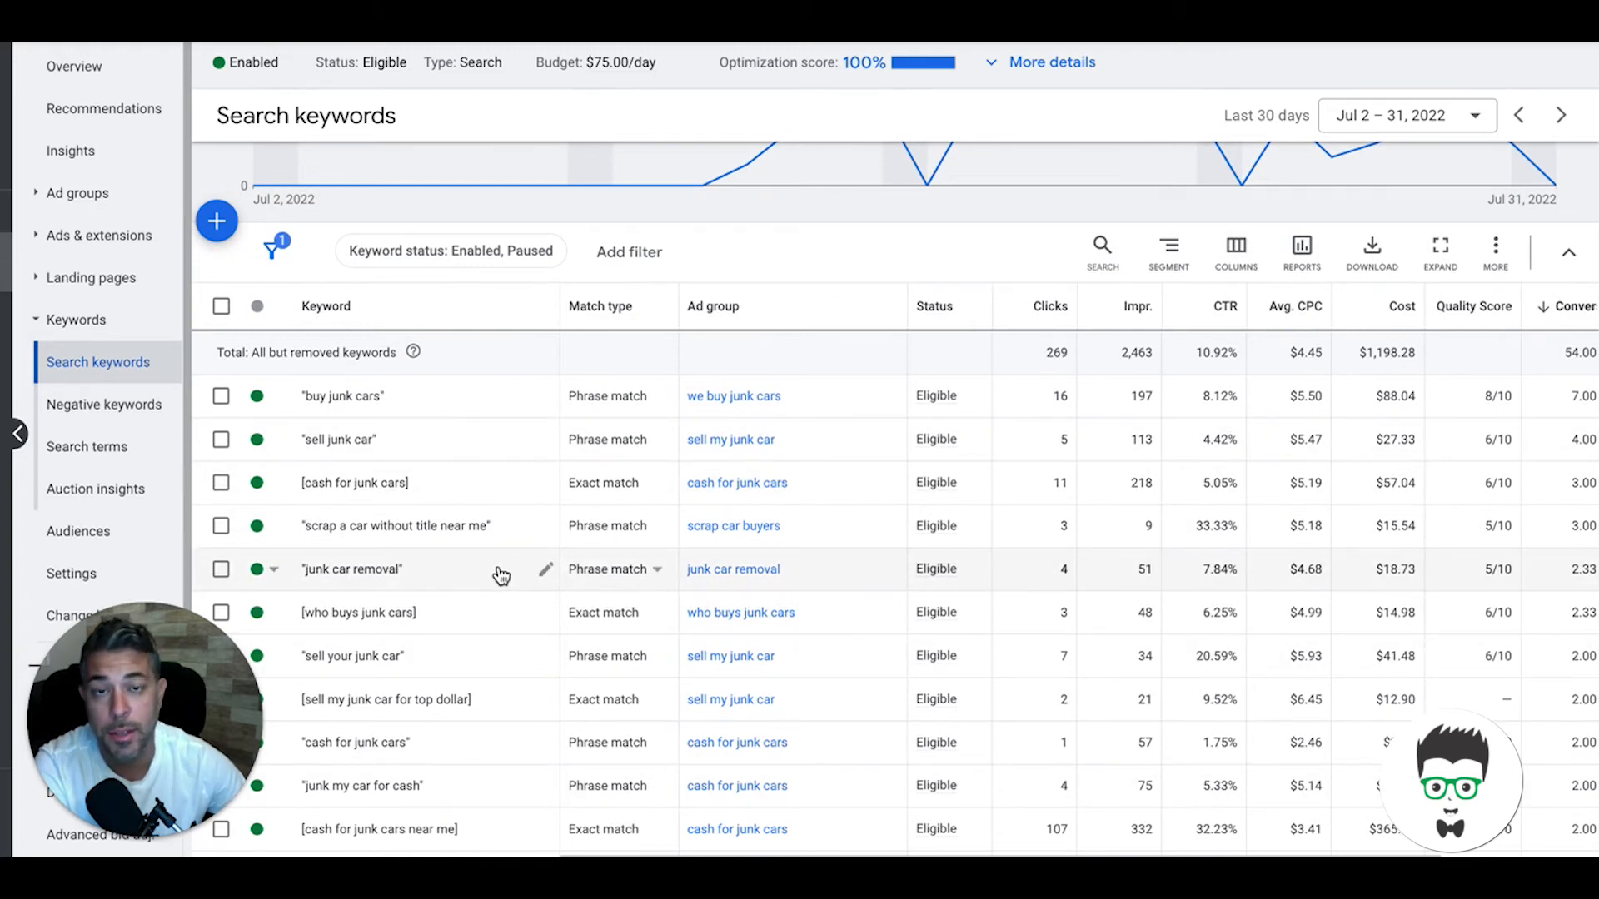
pyautogui.moveTo(579, 571)
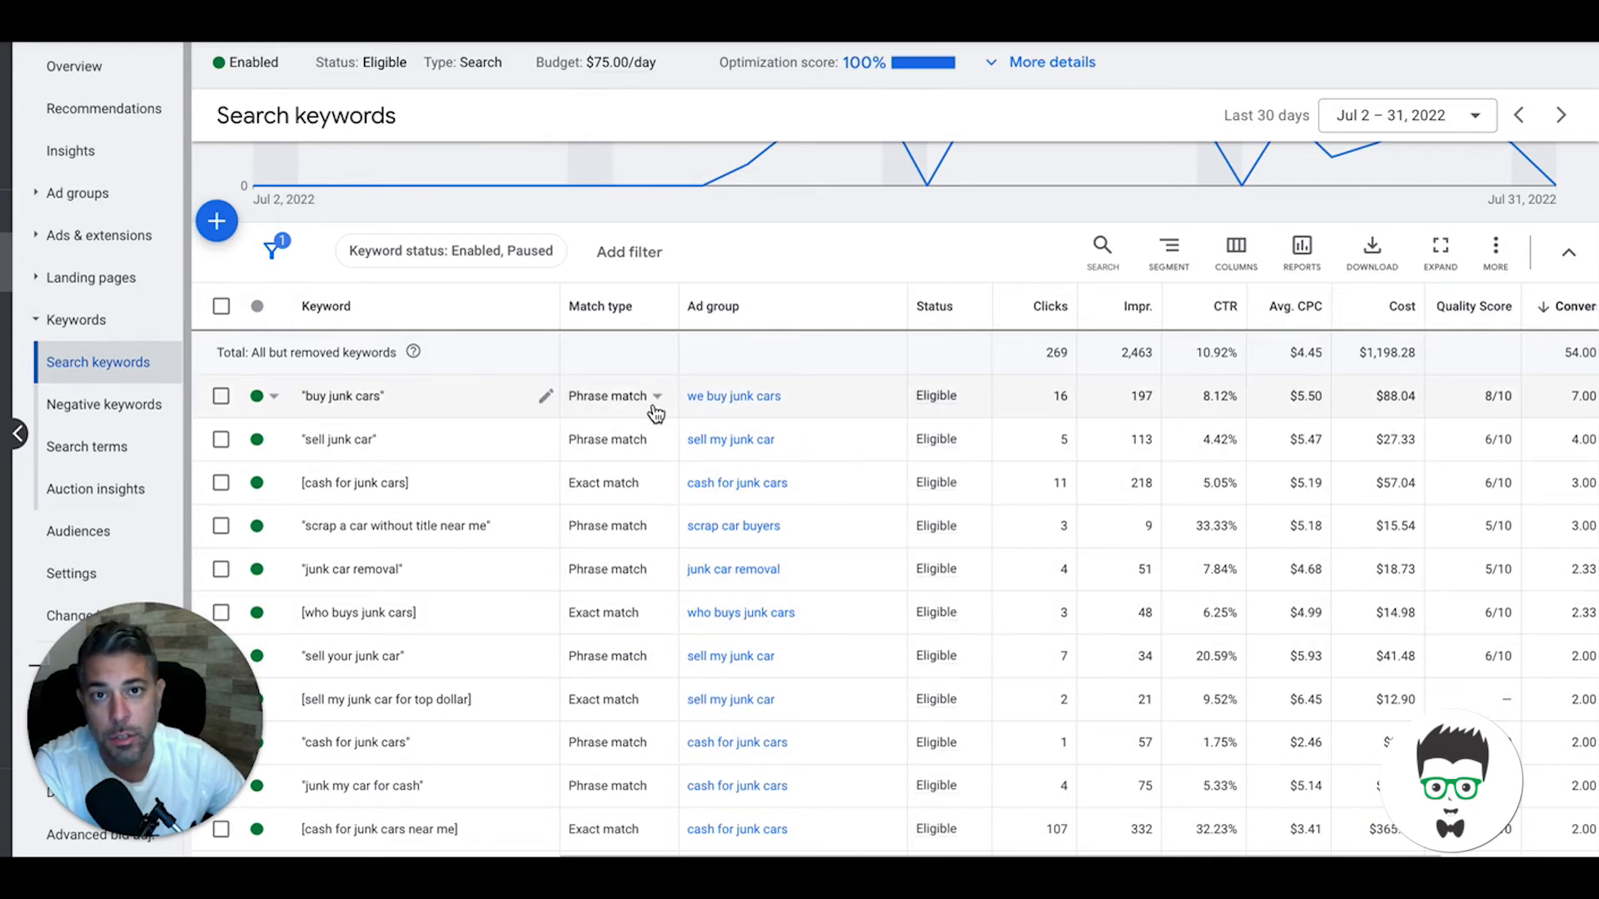
pyautogui.moveTo(642, 671)
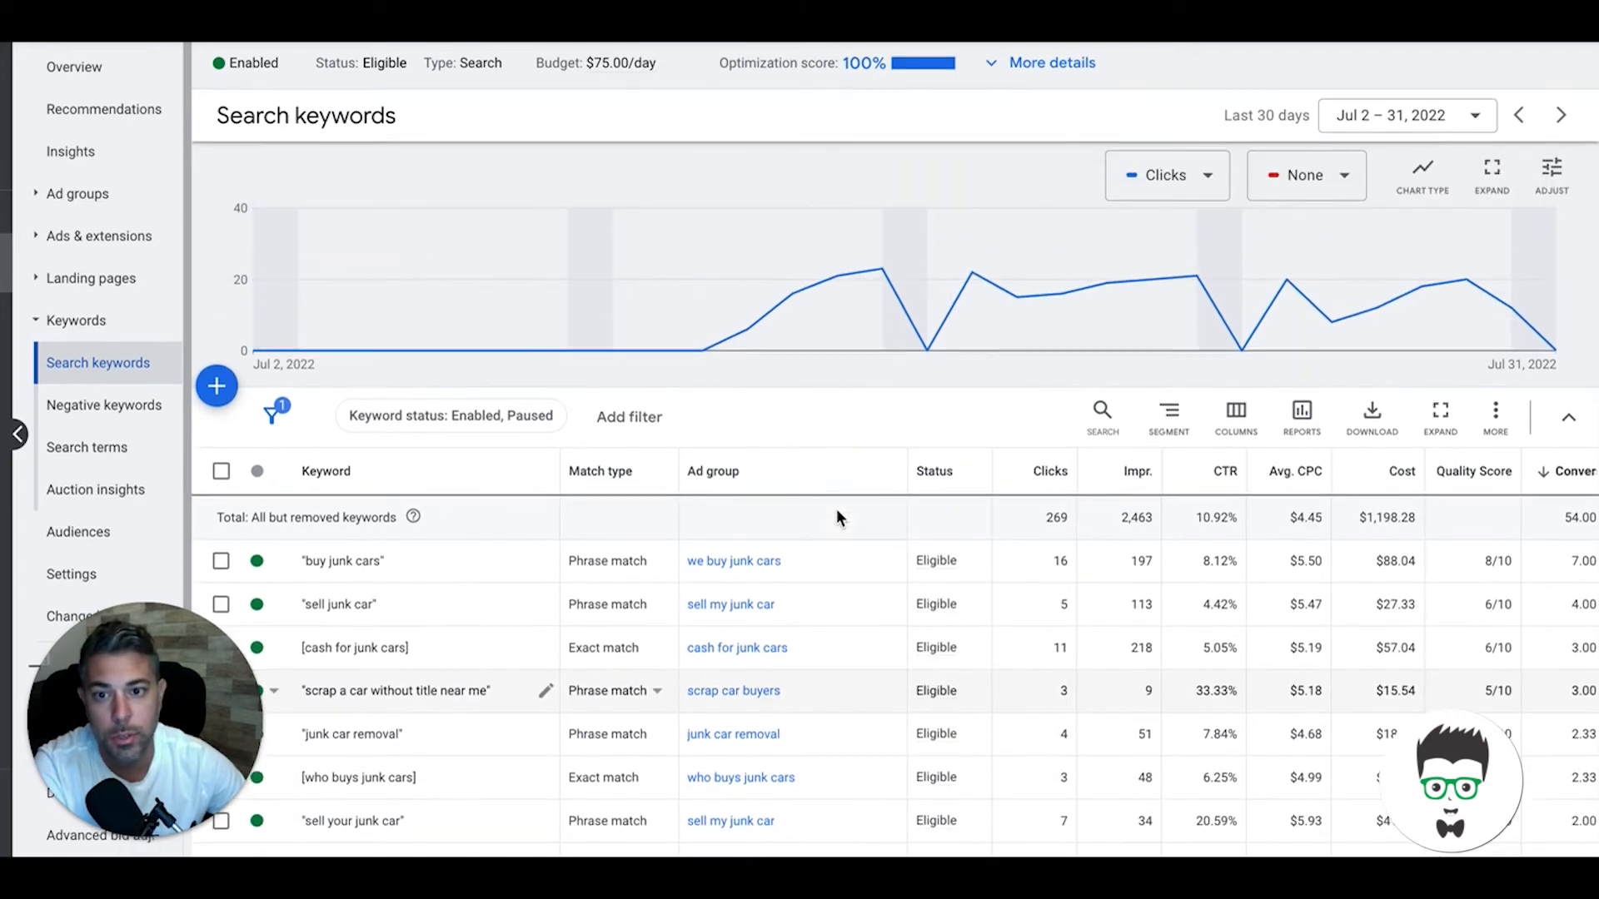
pyautogui.moveTo(1100, 53)
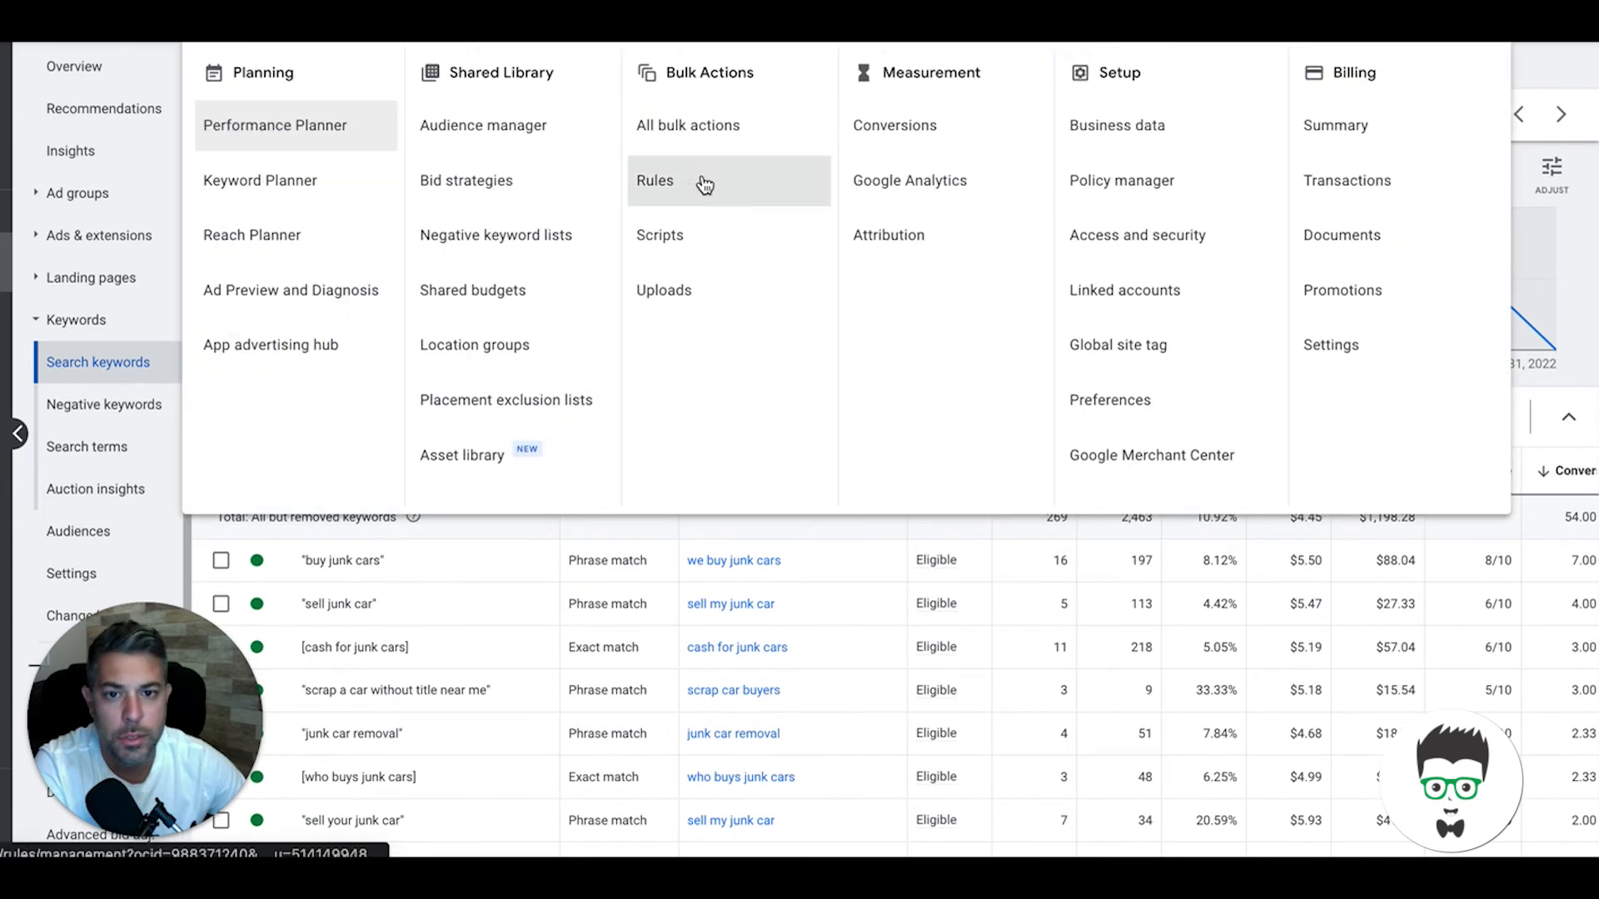
# Step: Show the conversion actions summary with Contact Lead Form at 29 and Call Extension Lead at 3
pyautogui.click(654, 181)
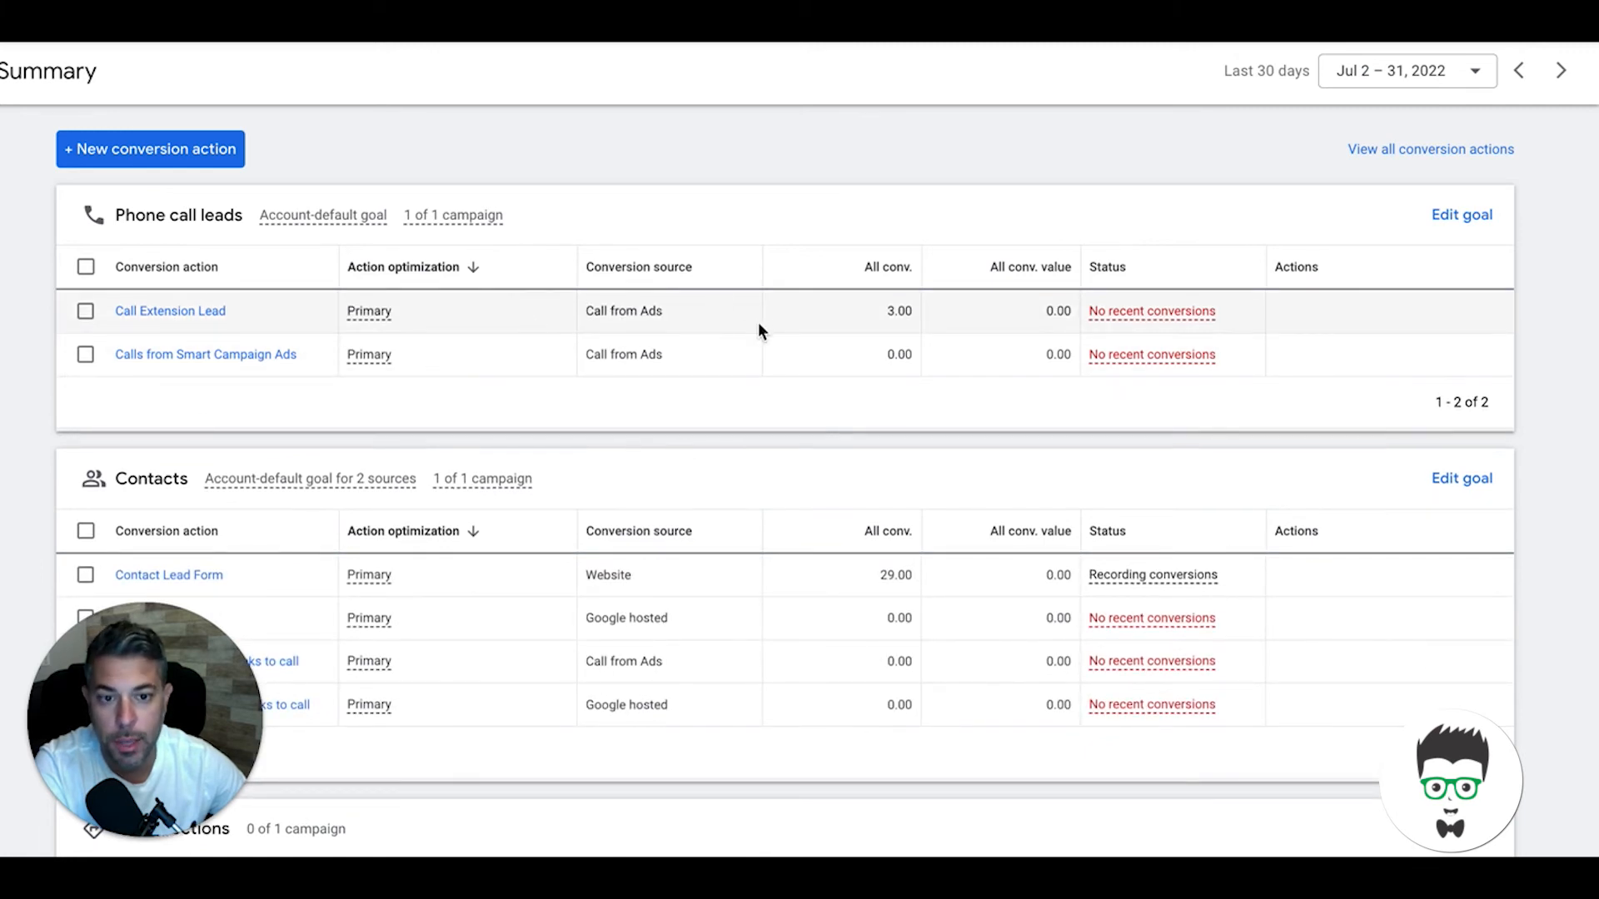
pyautogui.moveTo(222, 324)
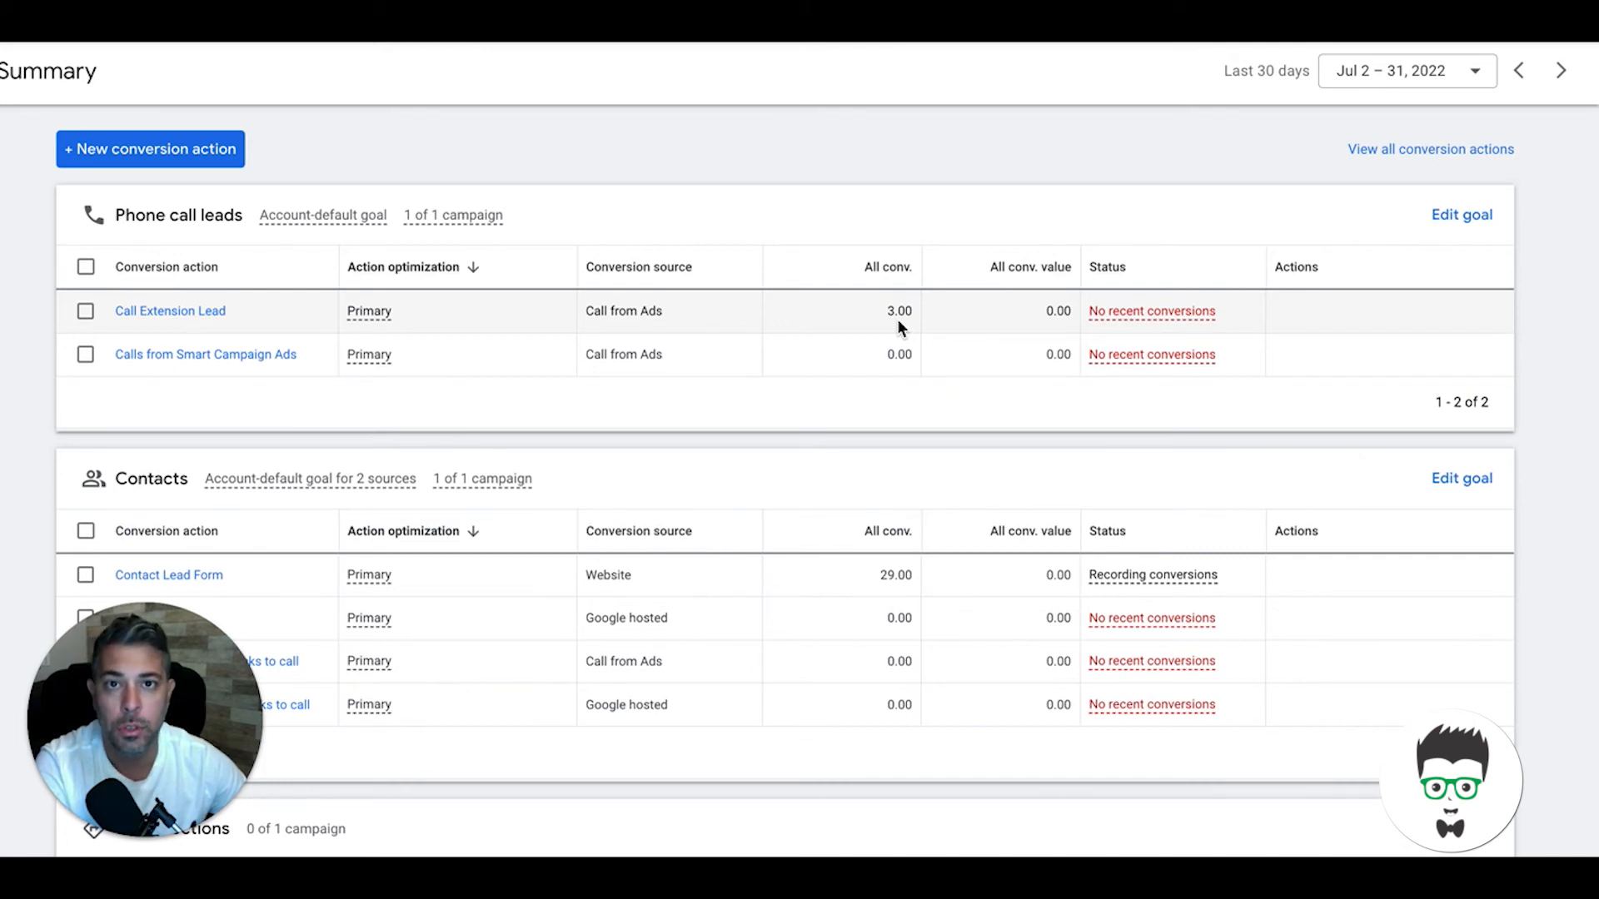
pyautogui.moveTo(805, 330)
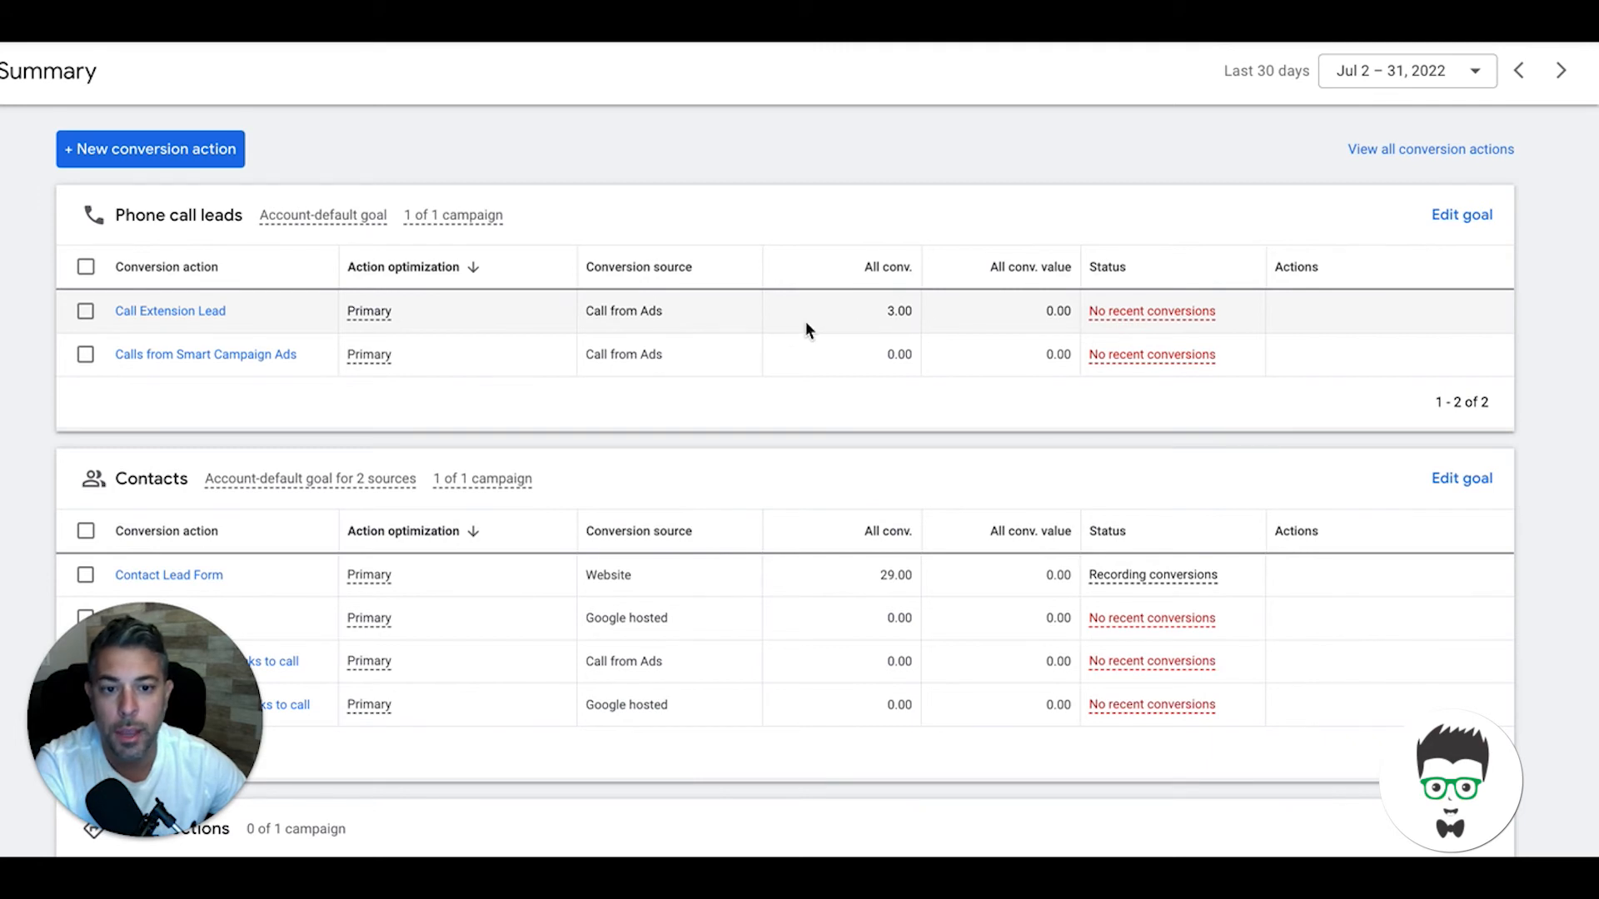
pyautogui.moveTo(926, 333)
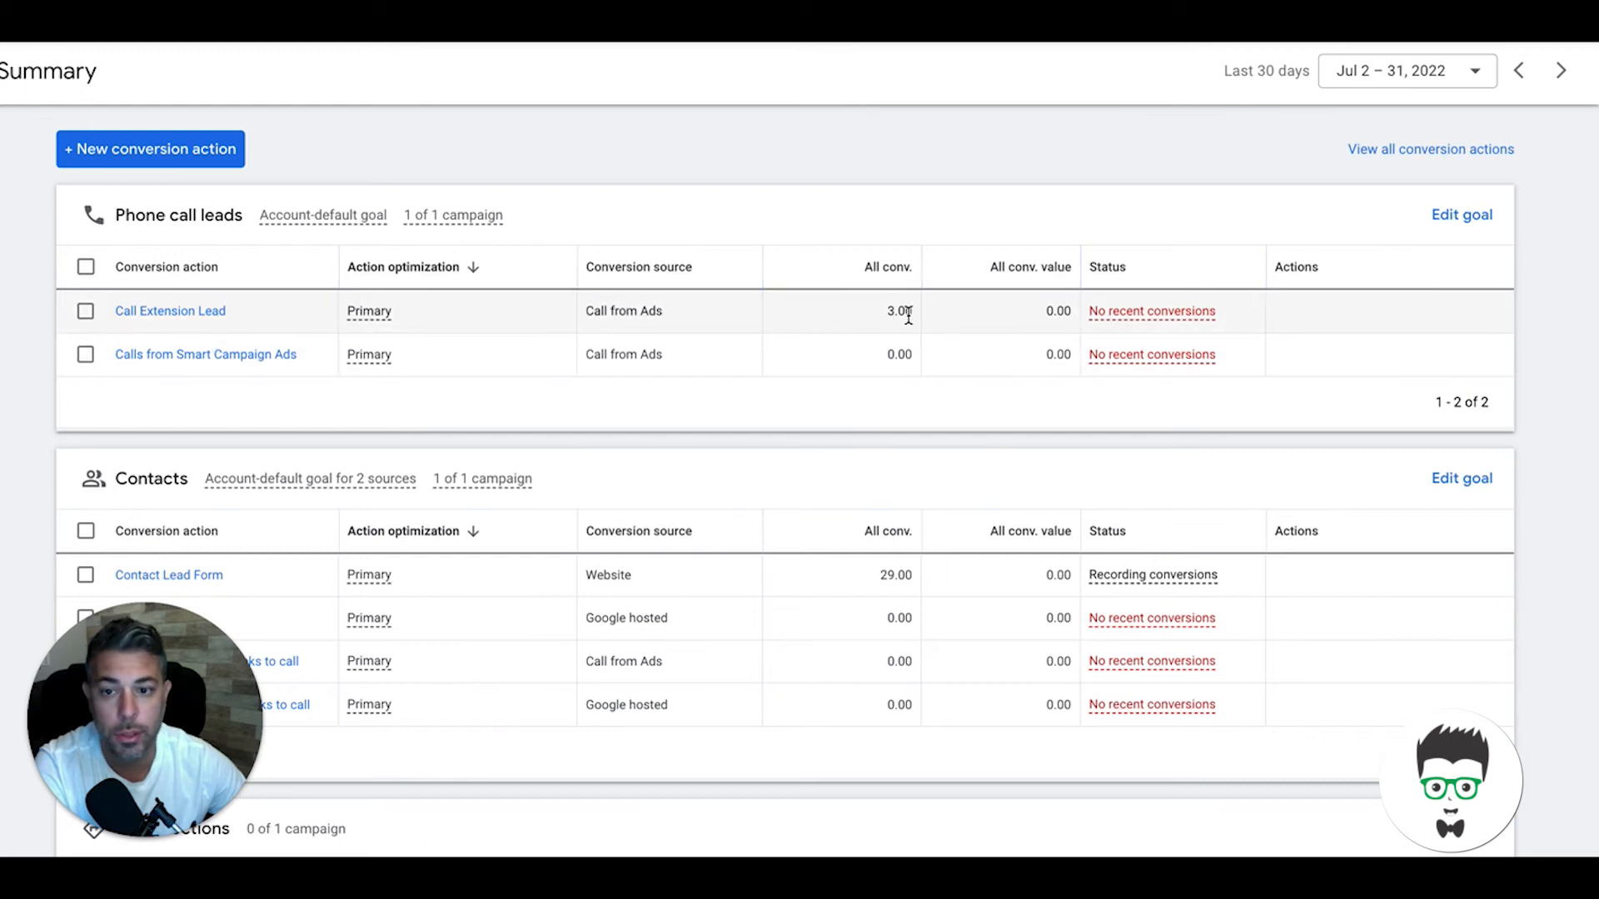
pyautogui.scroll(-3)
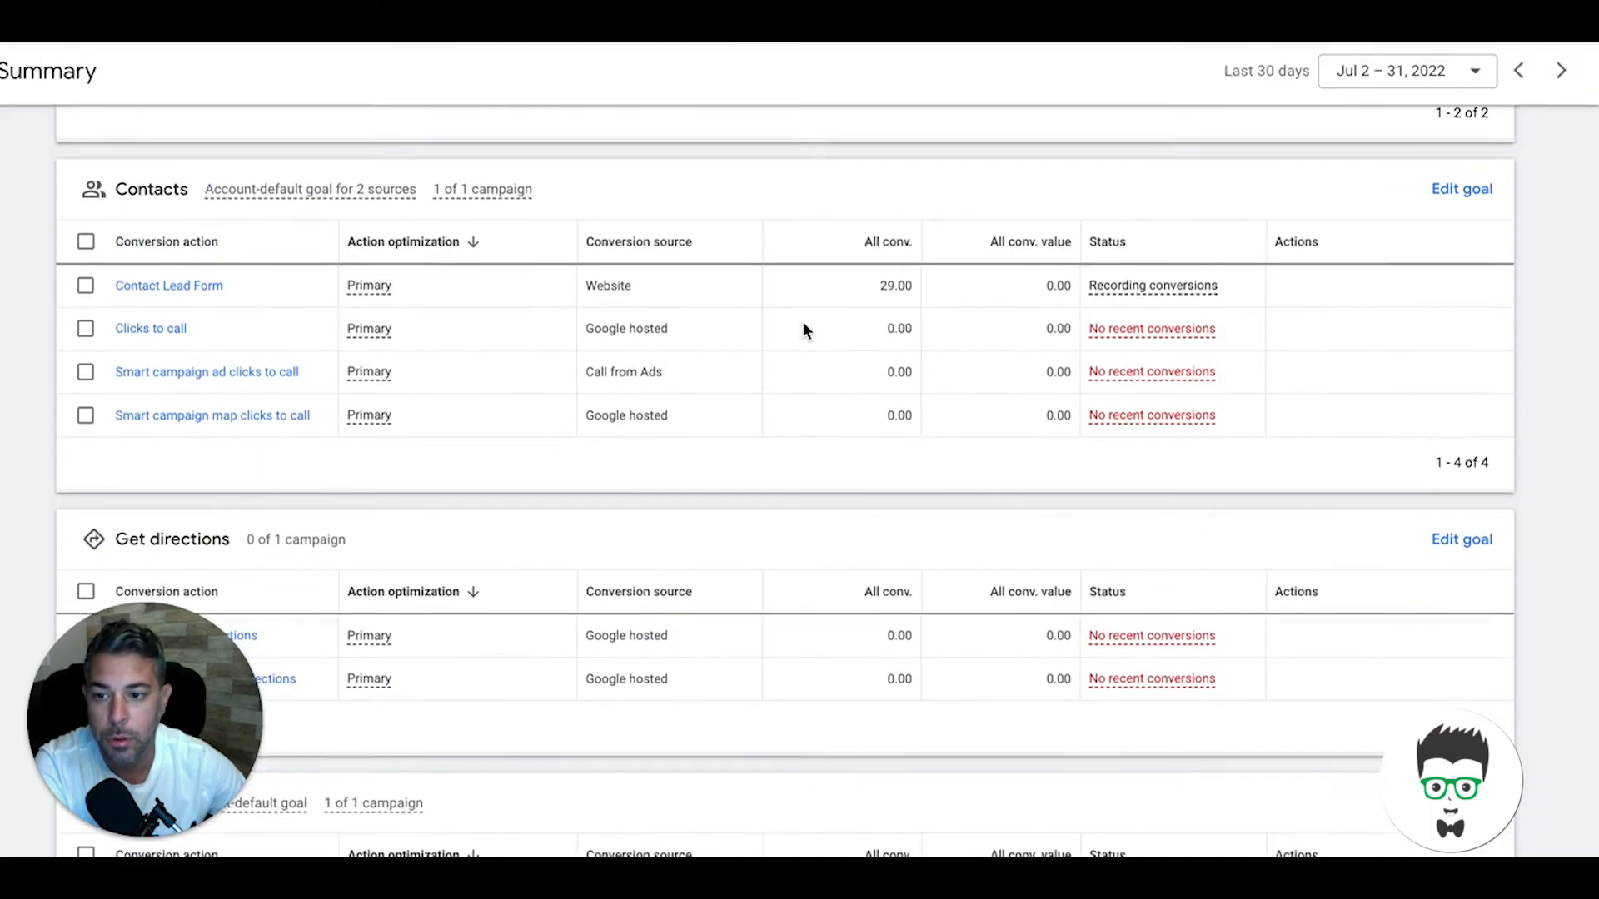
pyautogui.scroll(-3)
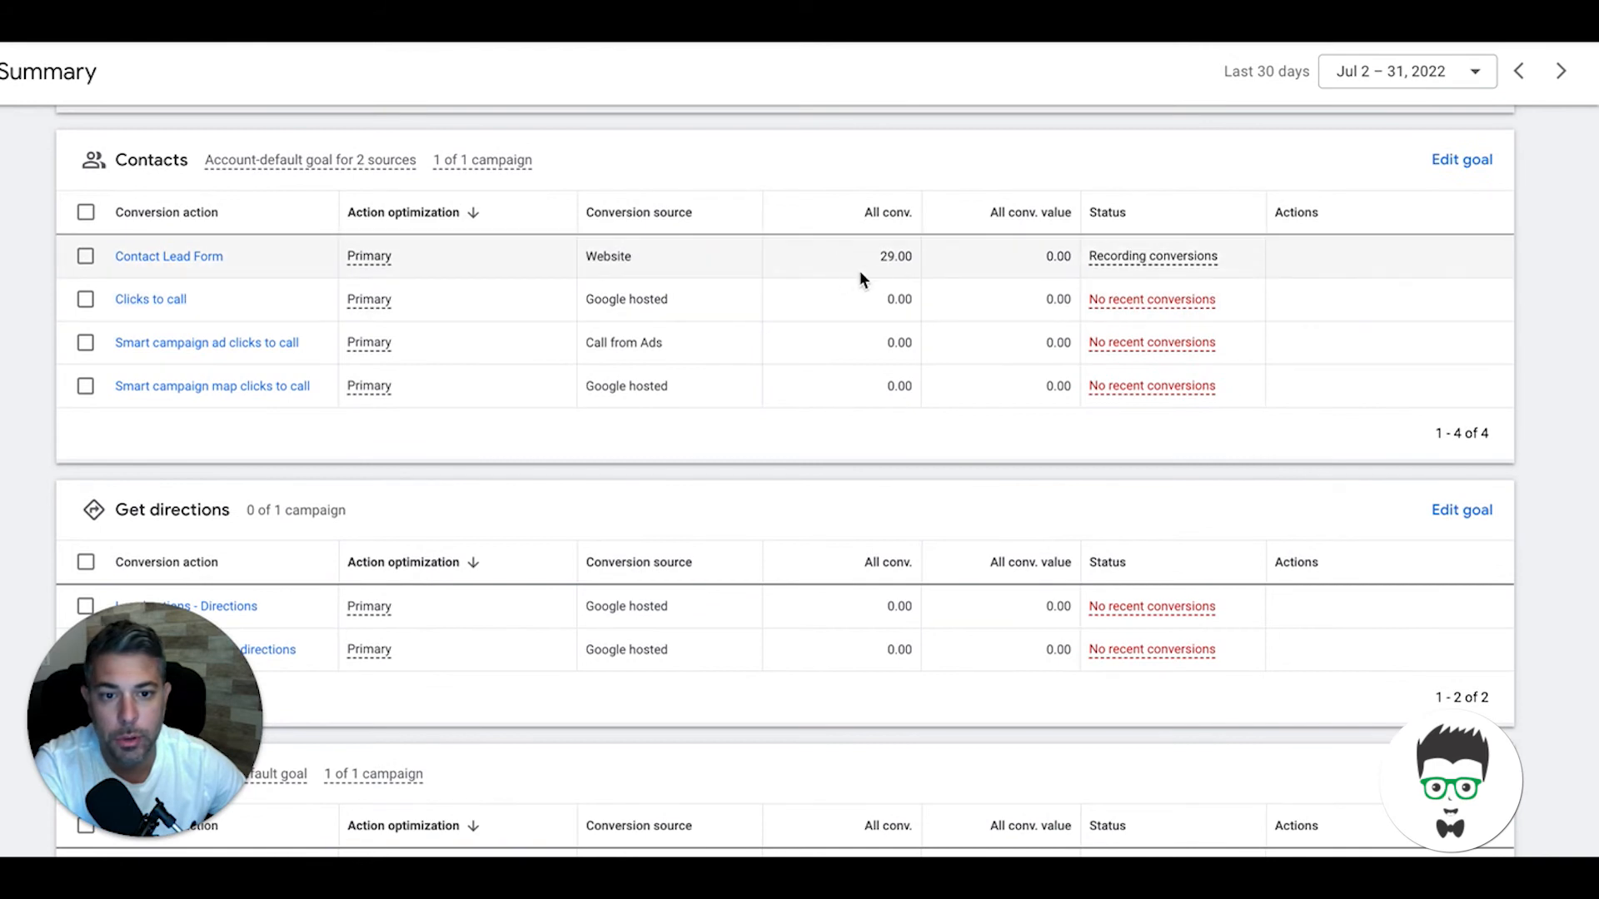
pyautogui.moveTo(895, 273)
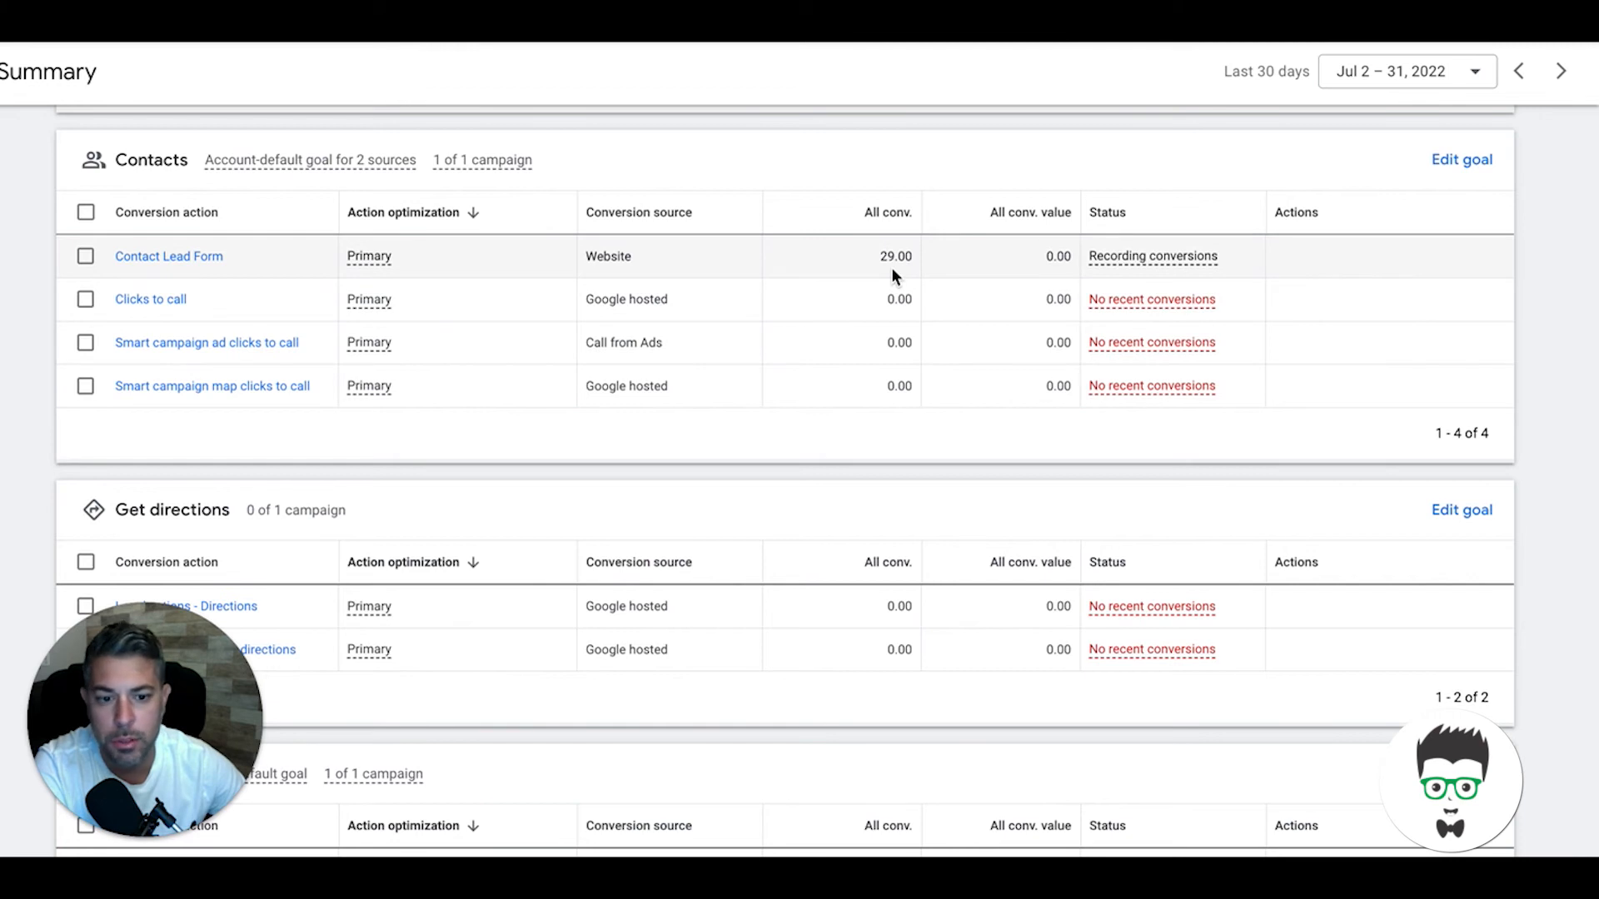
pyautogui.scroll(-3)
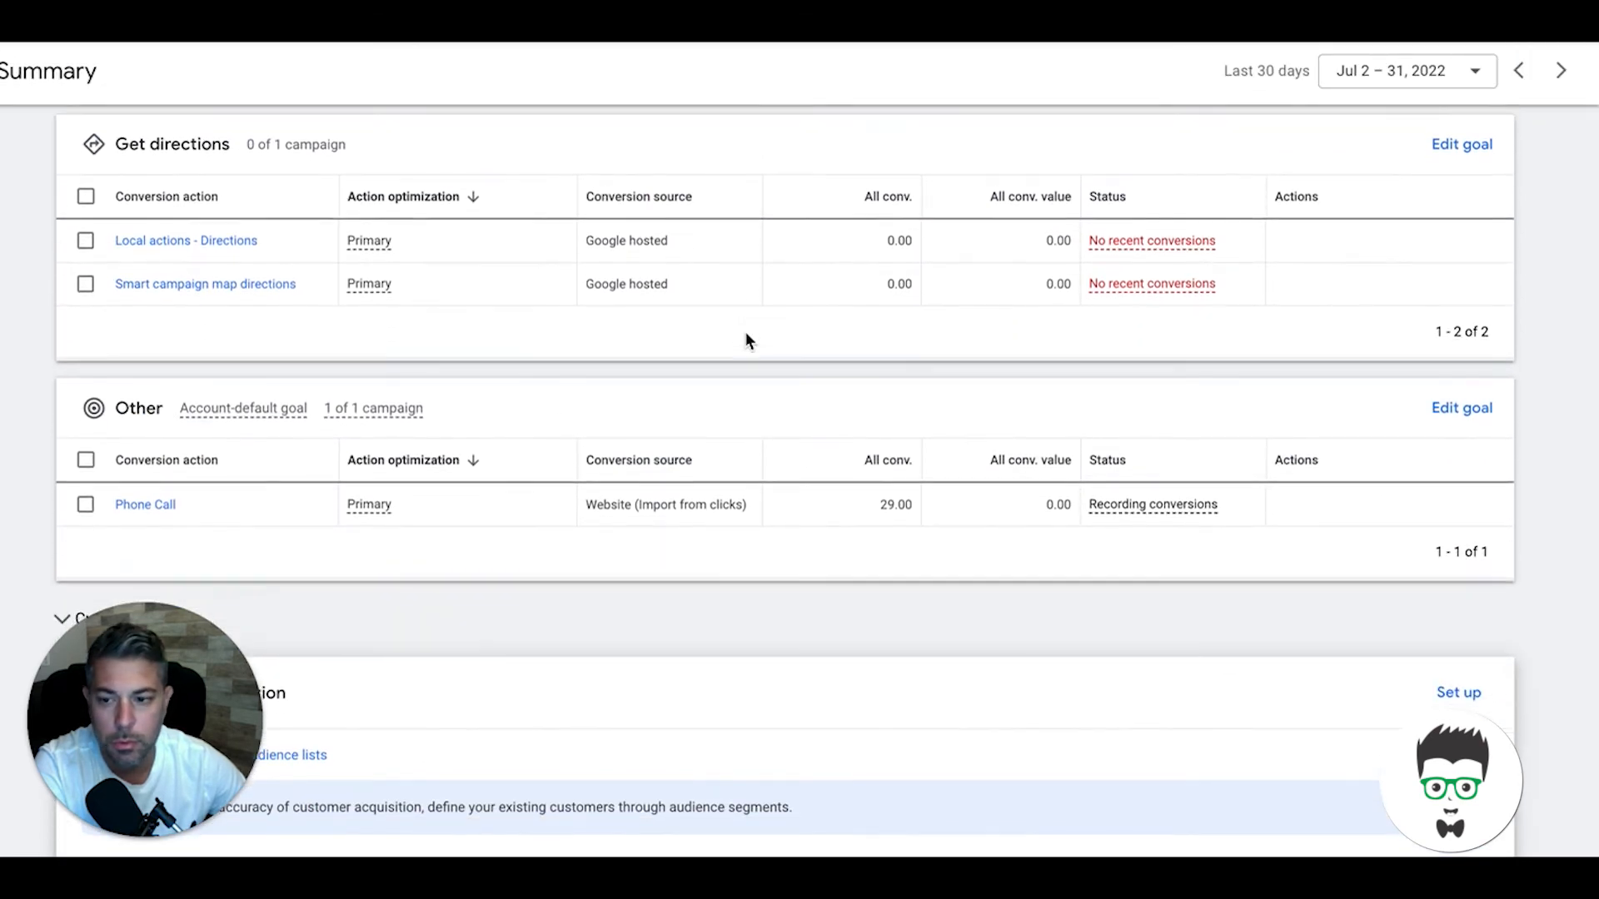
pyautogui.scroll(-3)
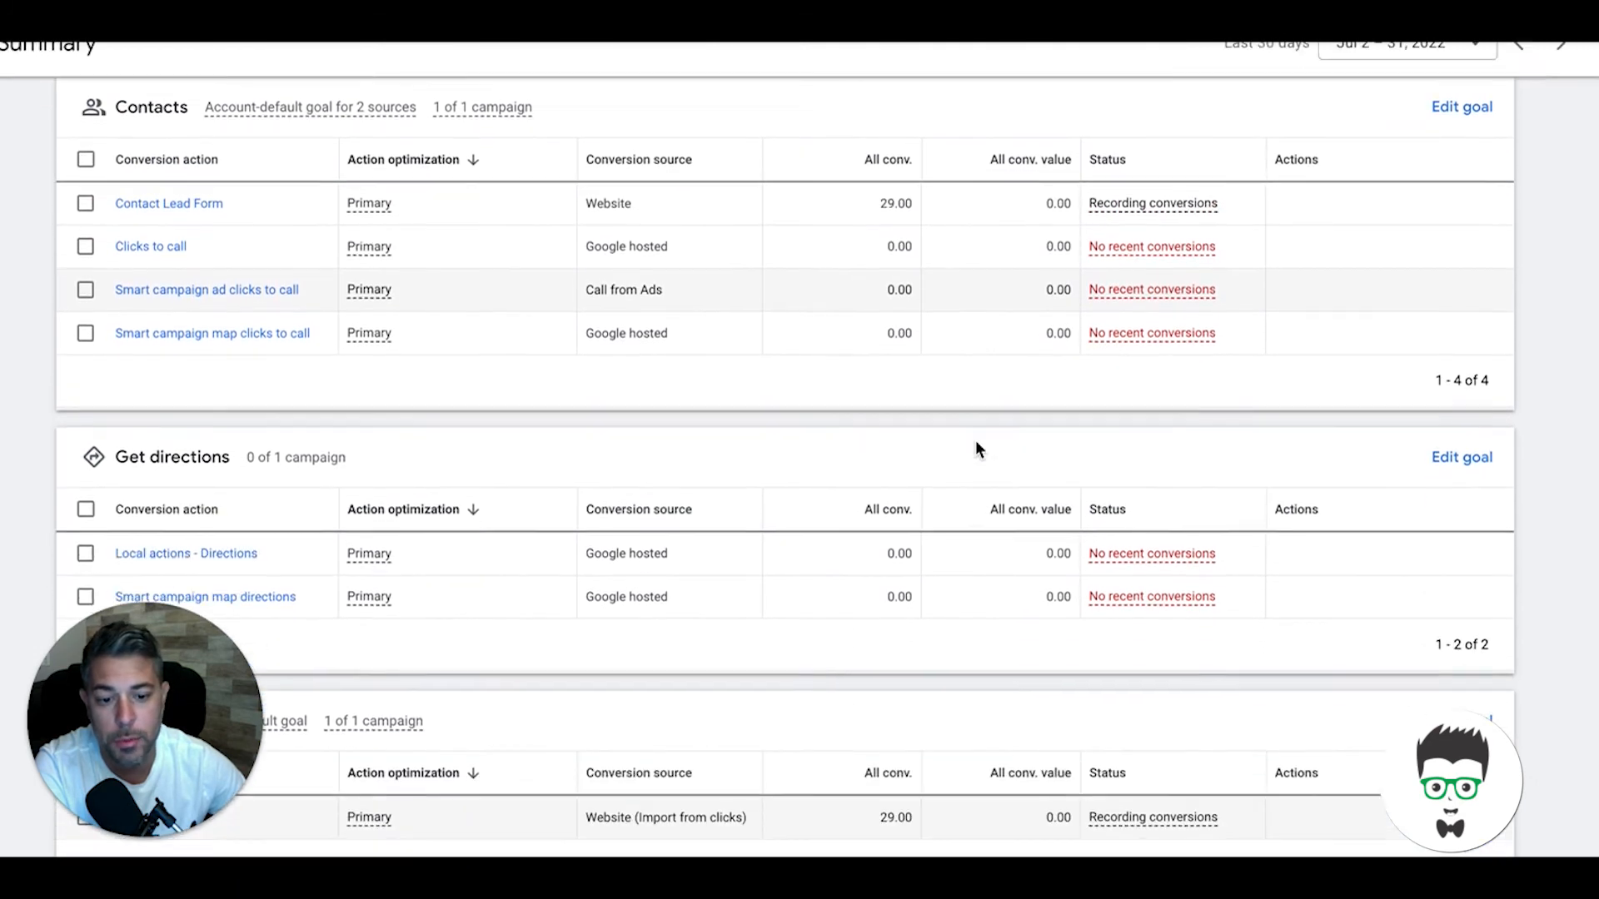
pyautogui.scroll(-3)
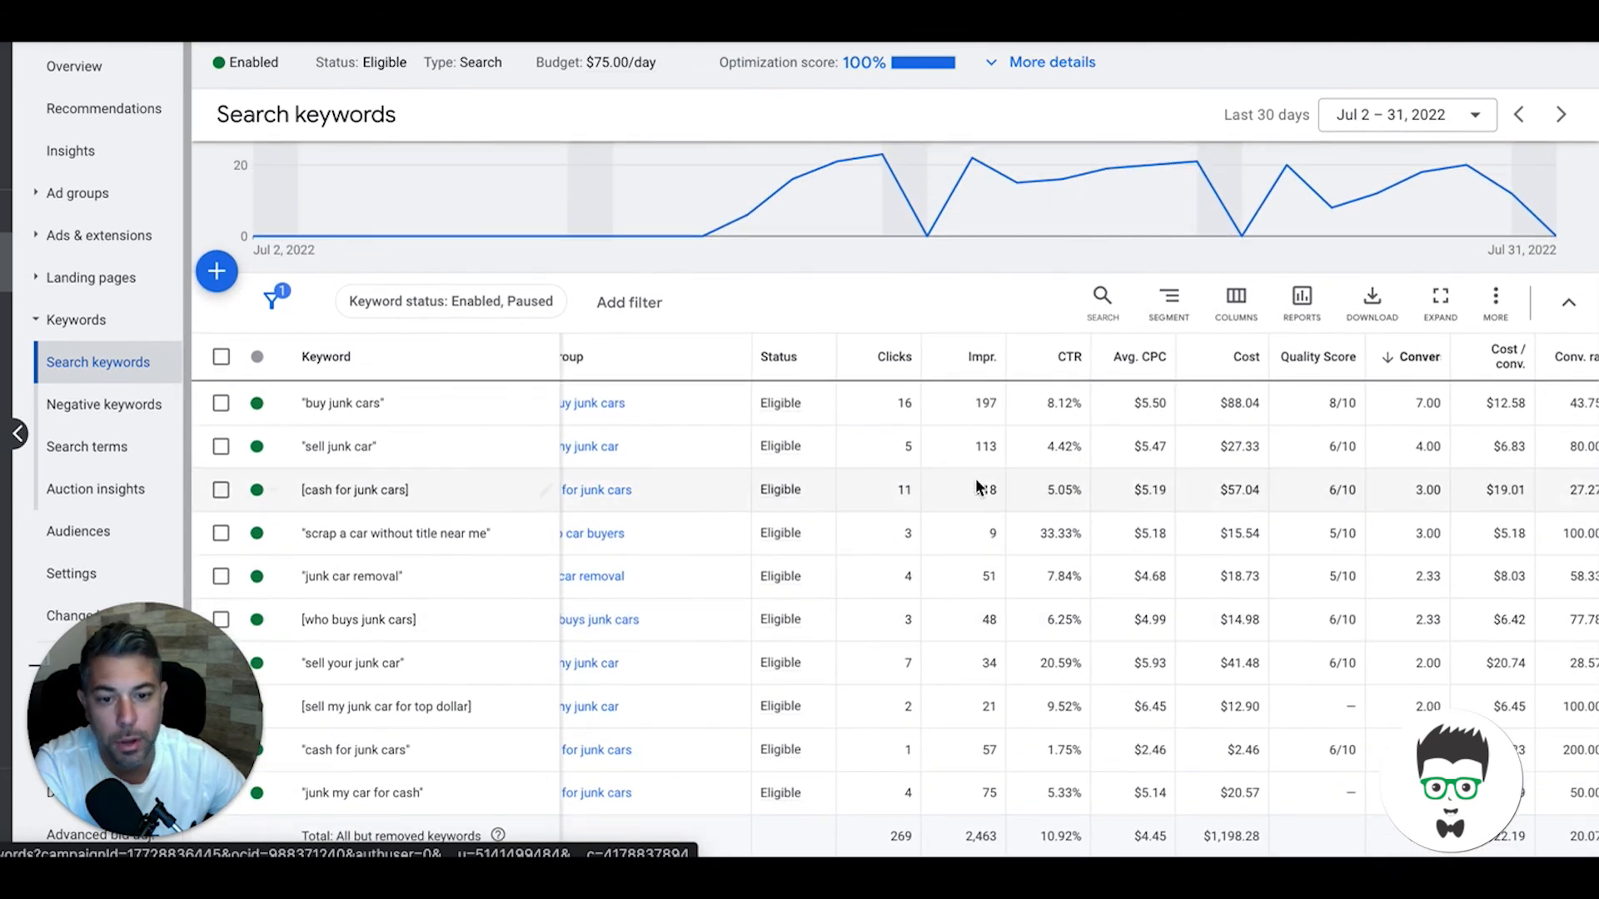
# Step: Scroll the search keywords table to the Cost/conv. and Conv. rate columns and campaign totals
pyautogui.scroll(-3)
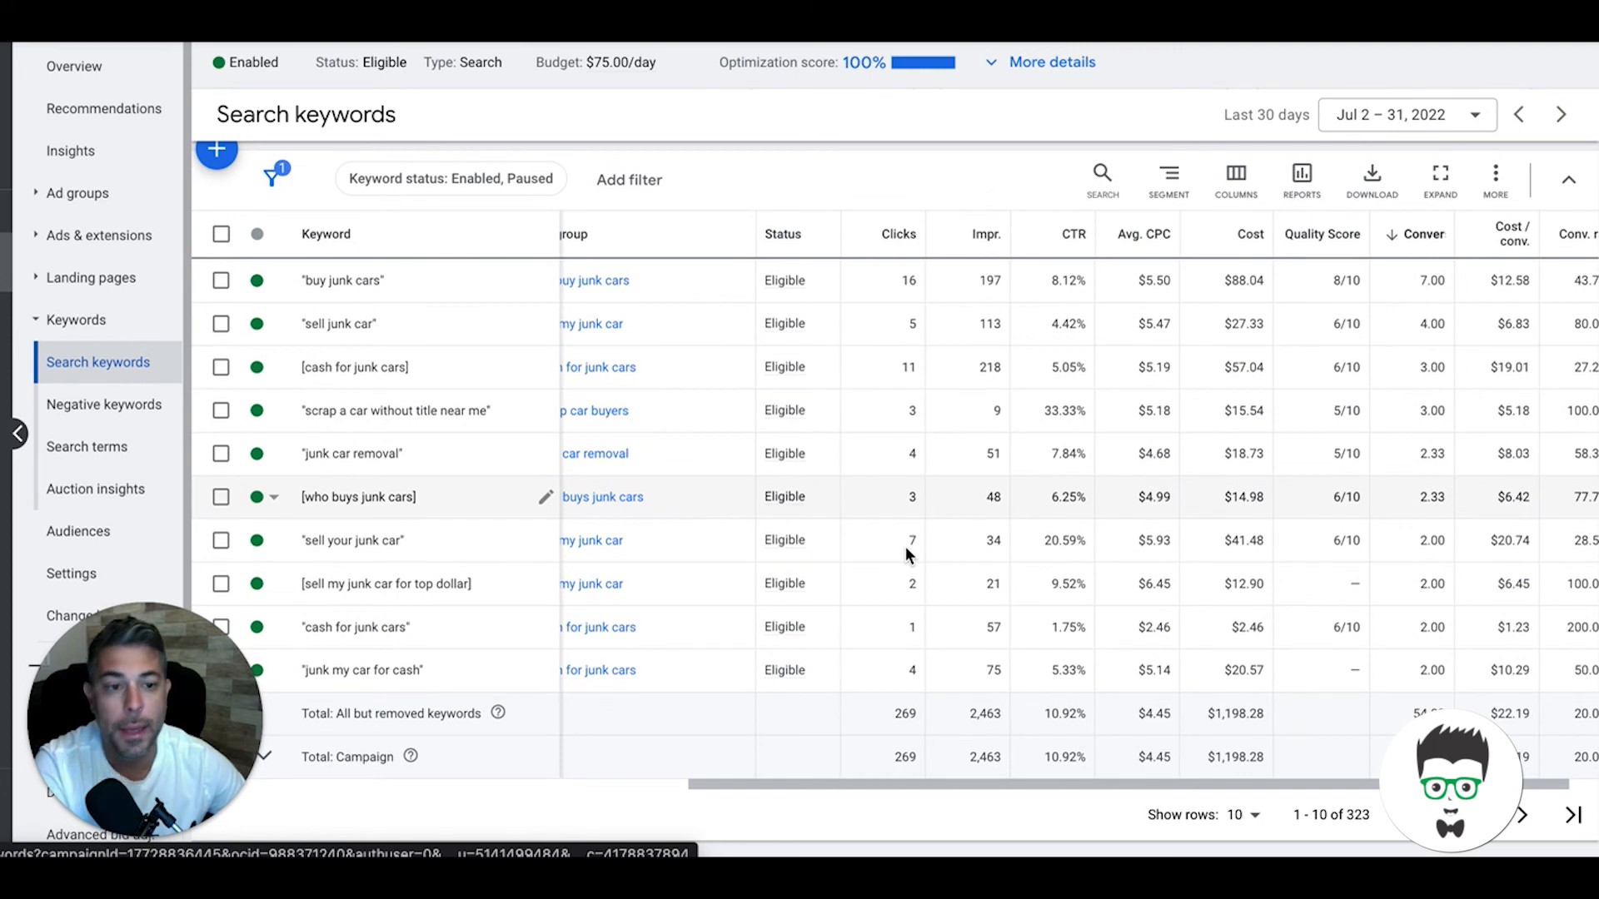
pyautogui.moveTo(872, 605)
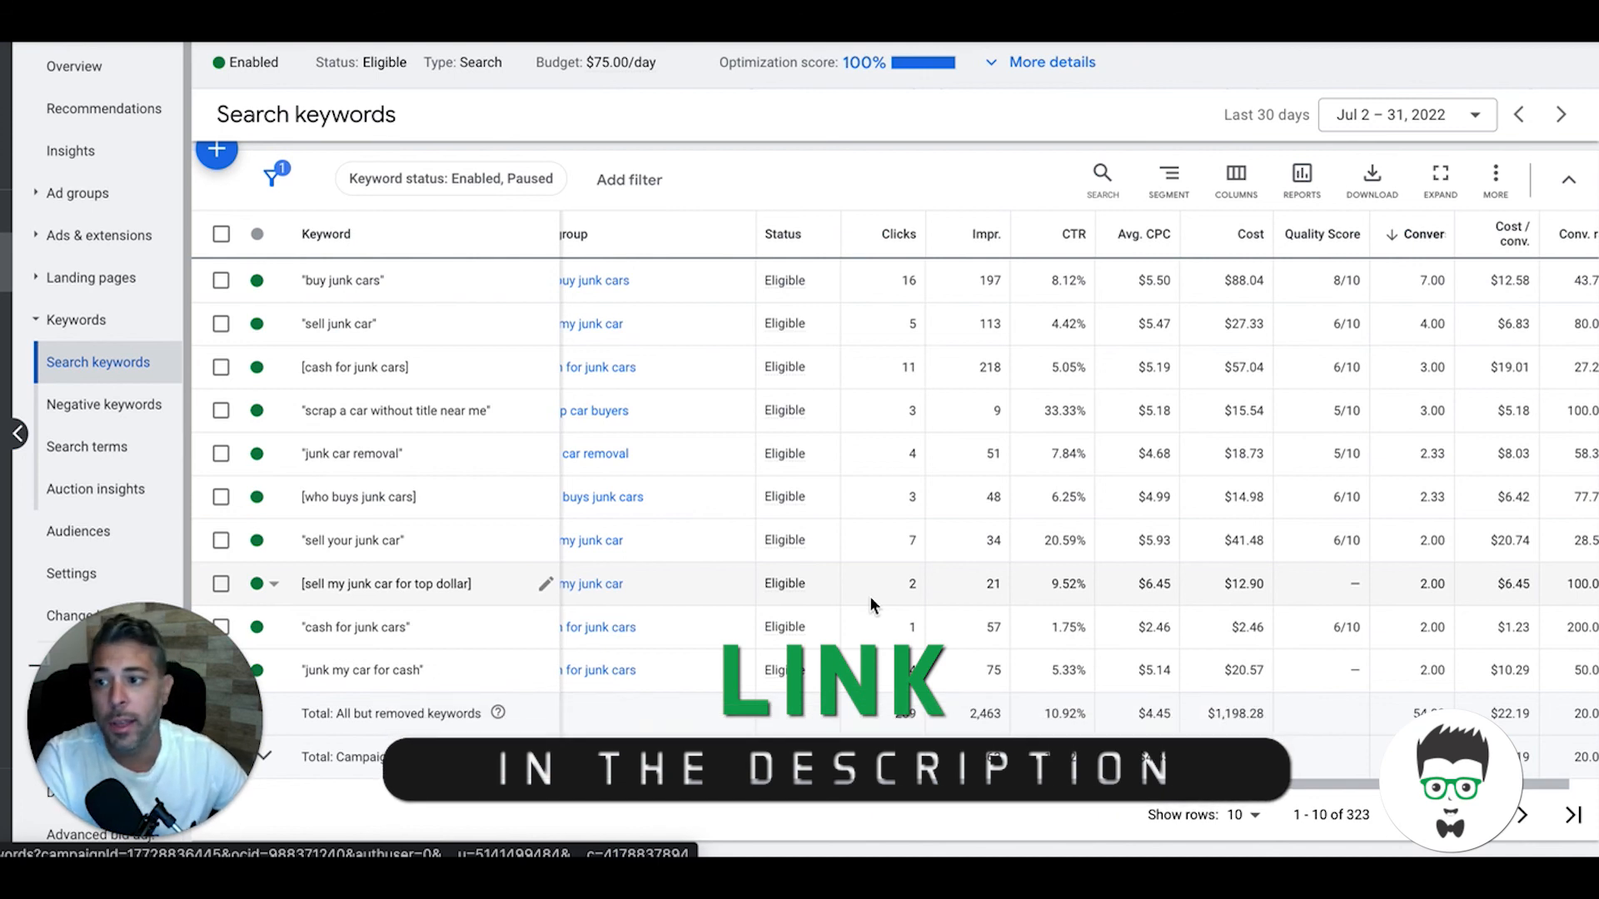
pyautogui.moveTo(759, 176)
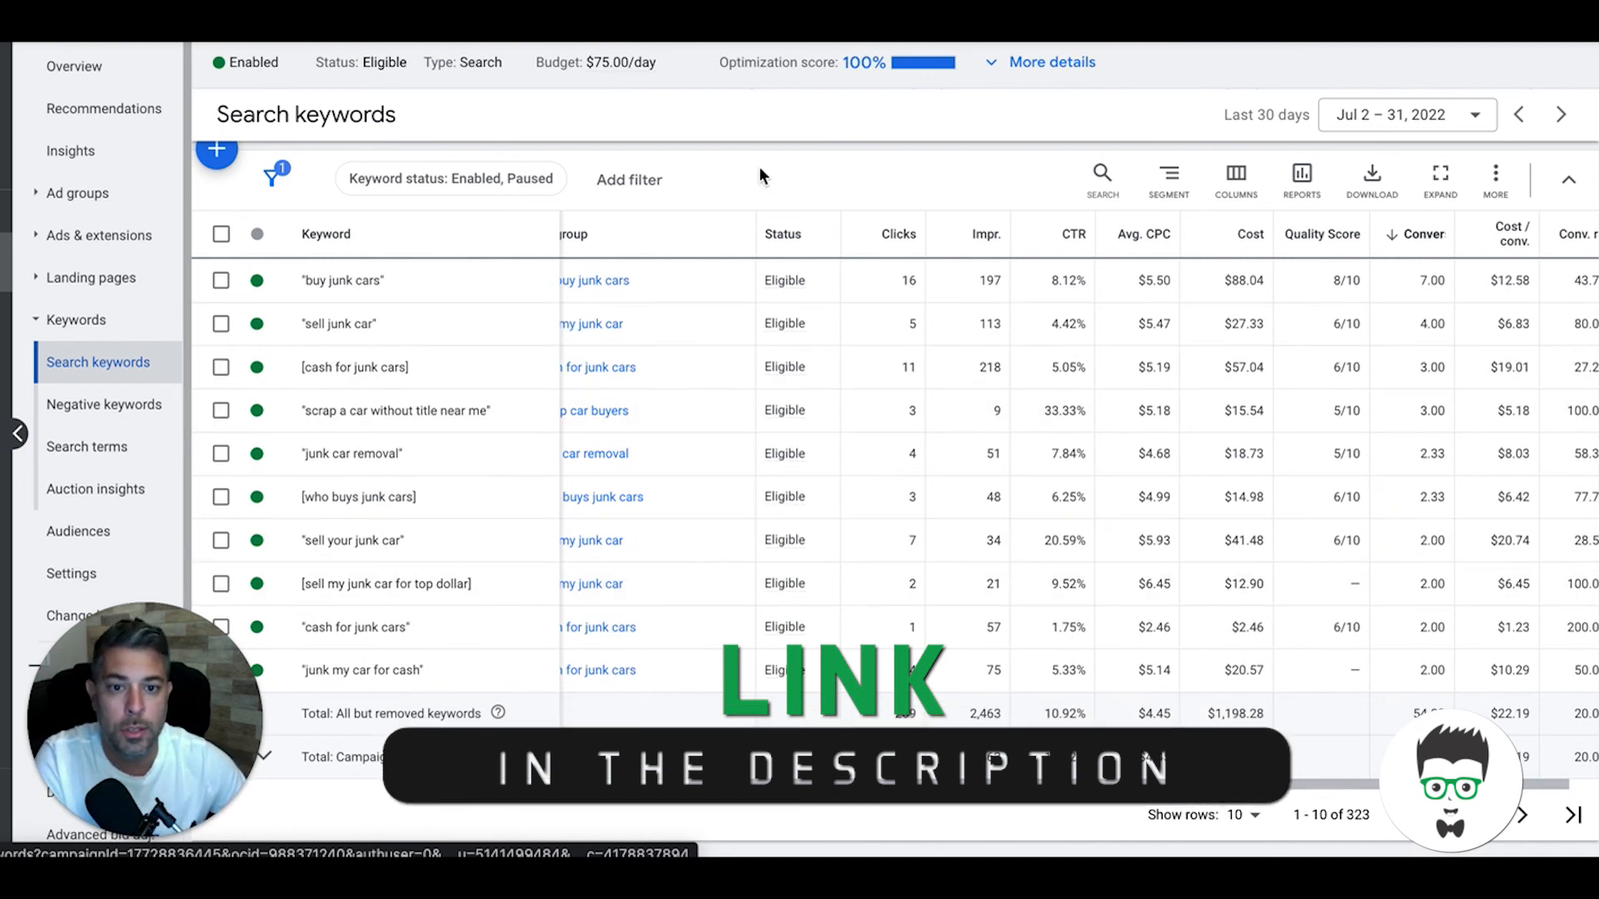